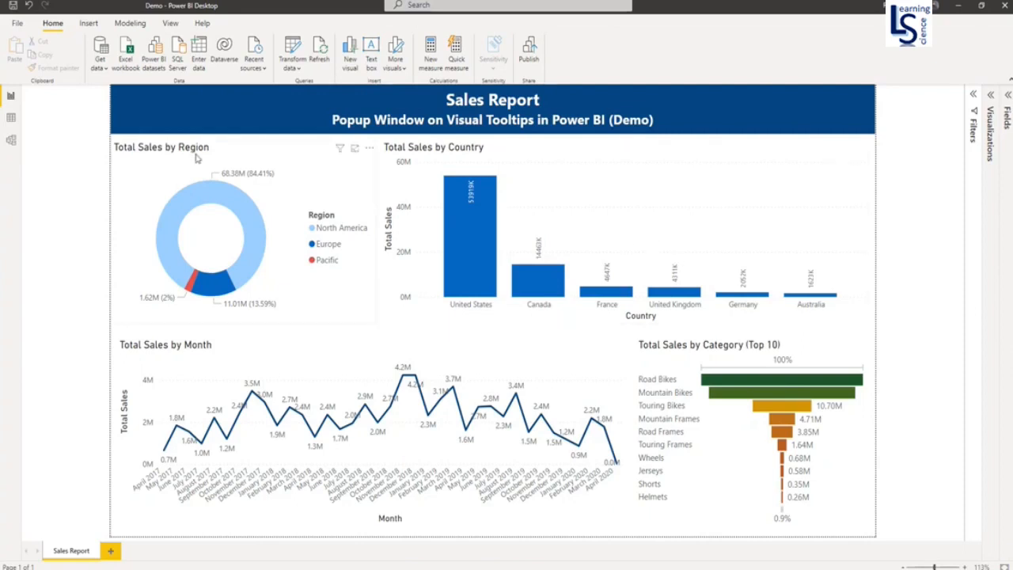
mouse_move(173, 336)
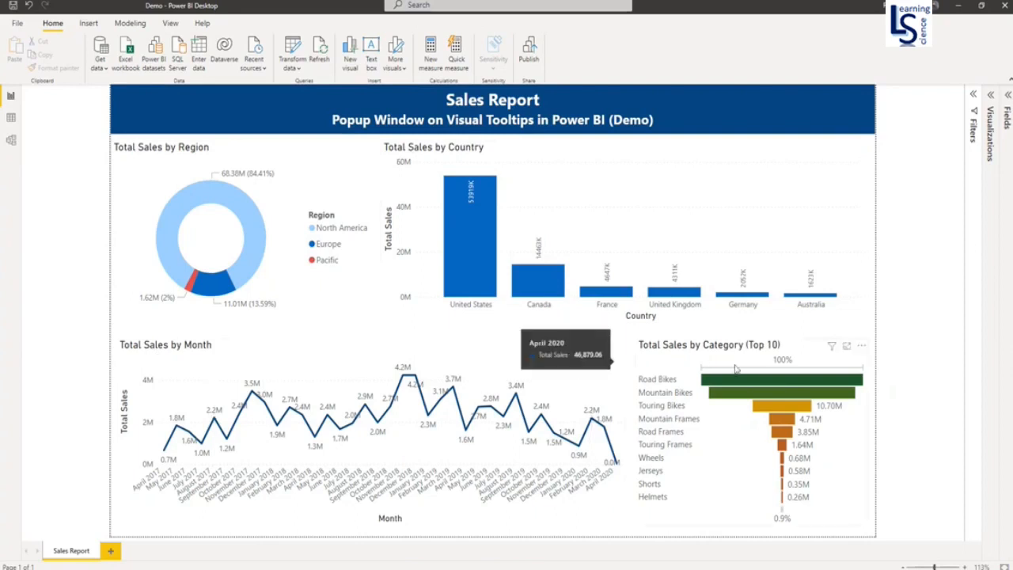
mouse_move(786, 351)
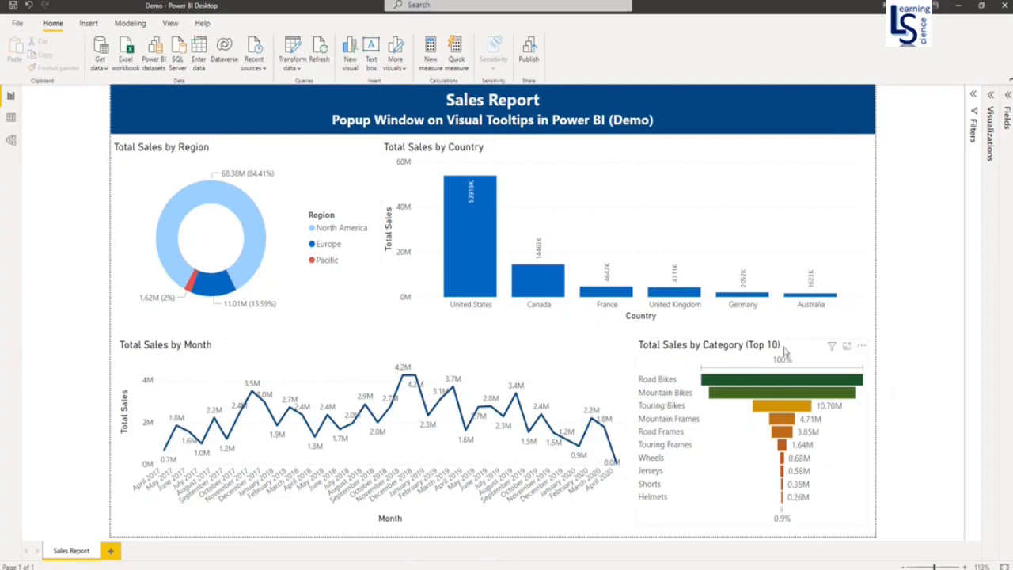
mouse_move(331, 245)
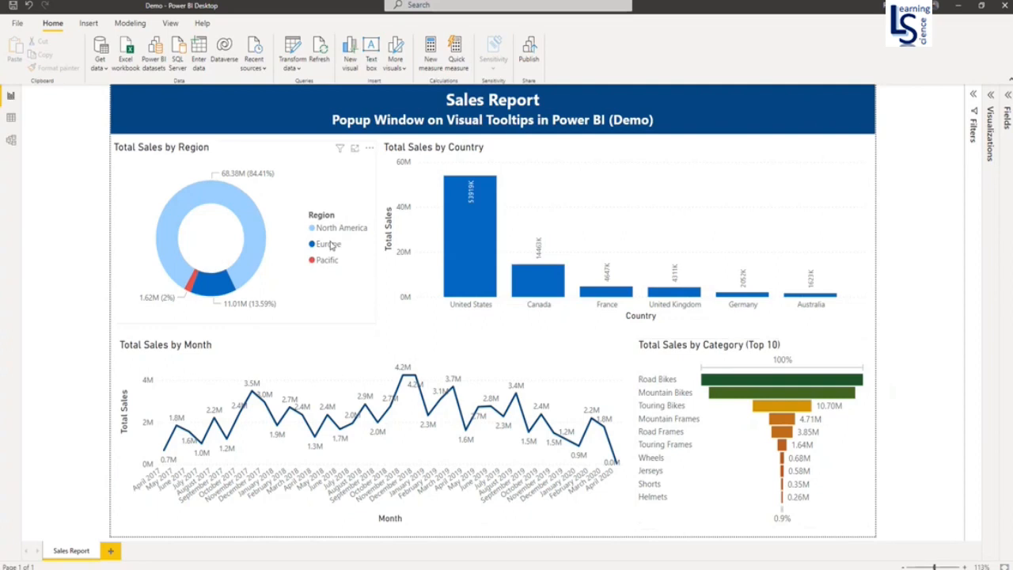
mouse_move(233, 206)
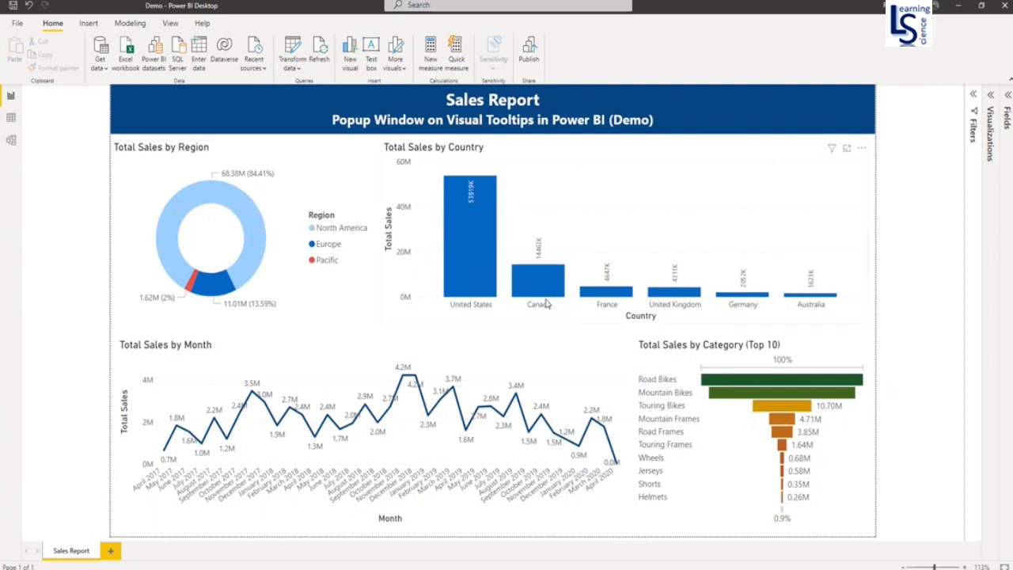
mouse_move(202, 400)
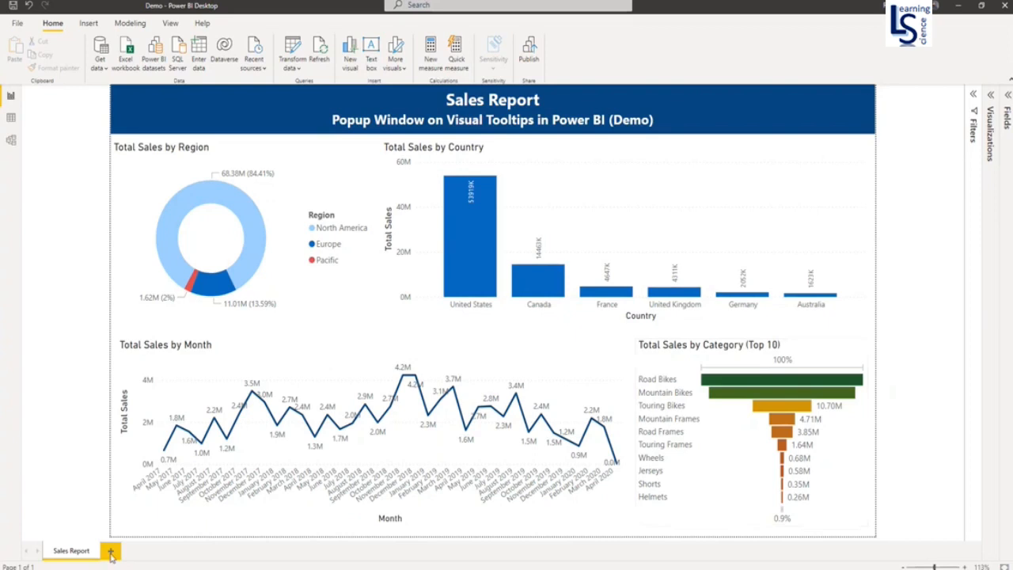
Add a new page with an enlarged funnel chart using Customer as its category.
left_click(111, 550)
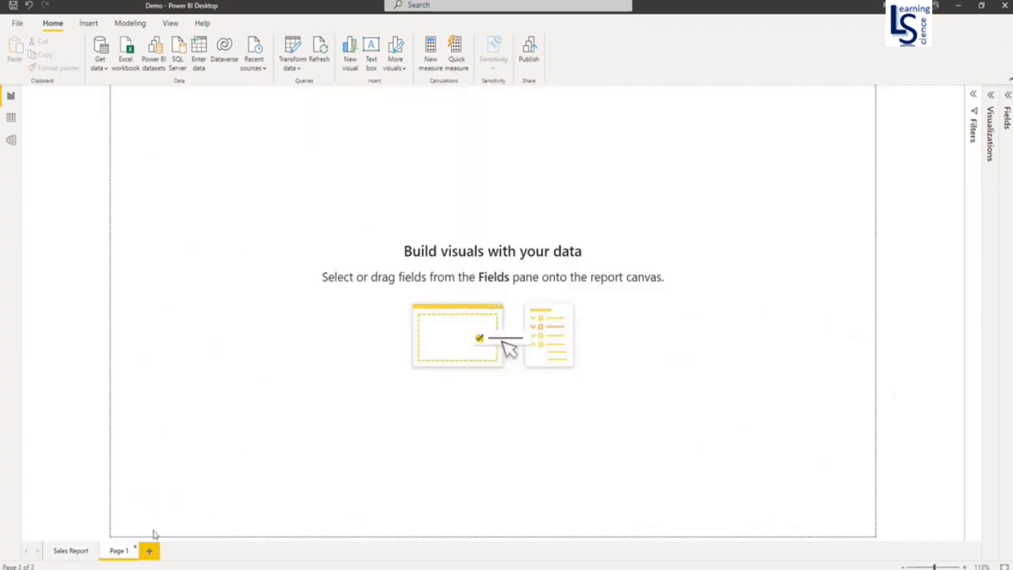
left_click(972, 94)
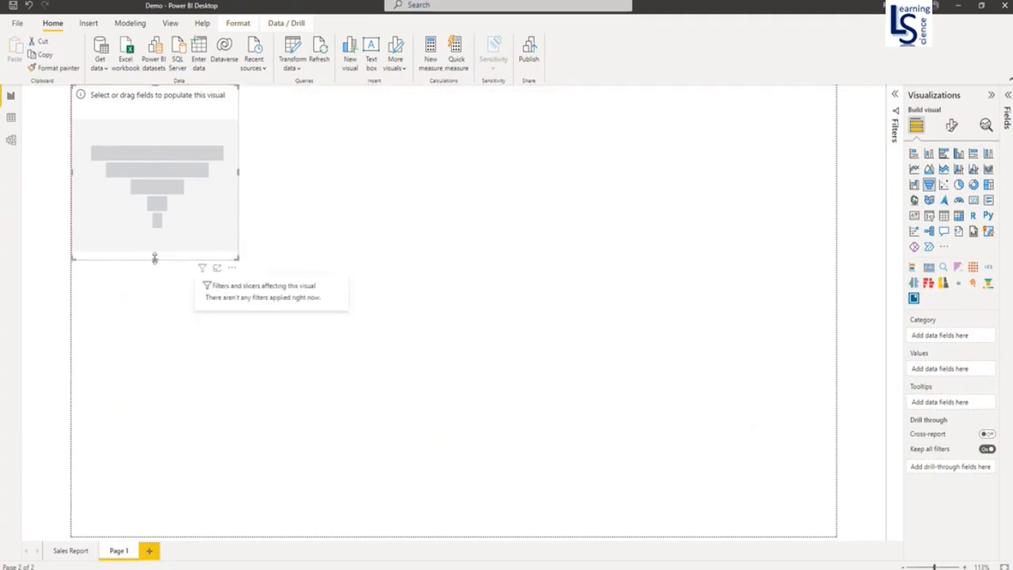
left_click_drag(155, 258, 155, 367)
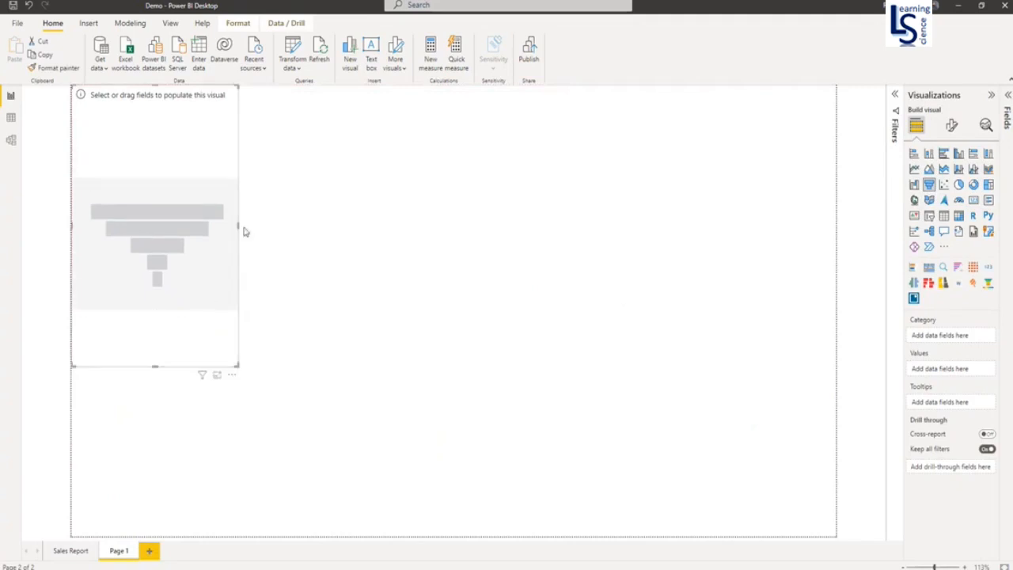
left_click_drag(238, 228, 307, 228)
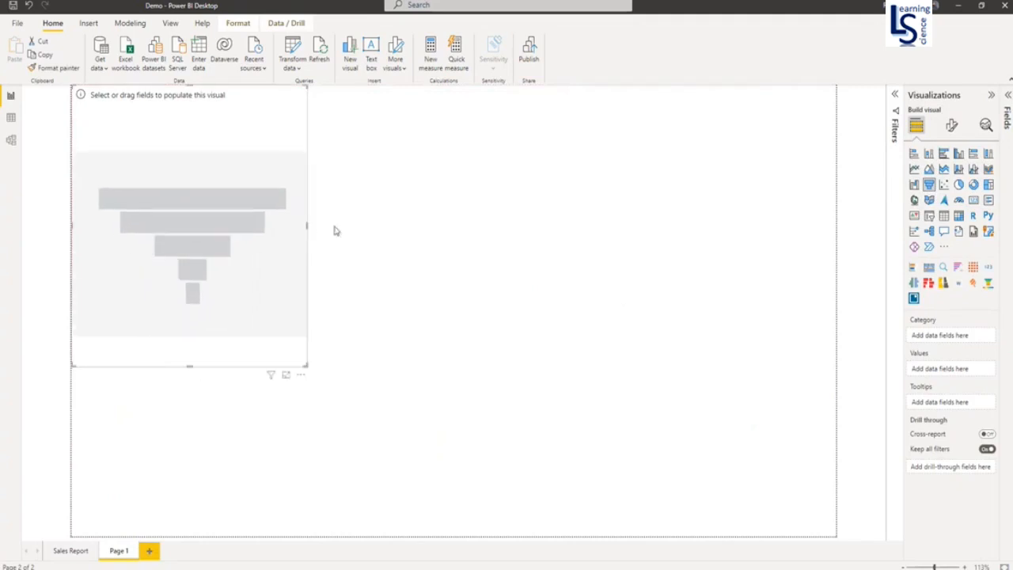
left_click(1006, 94)
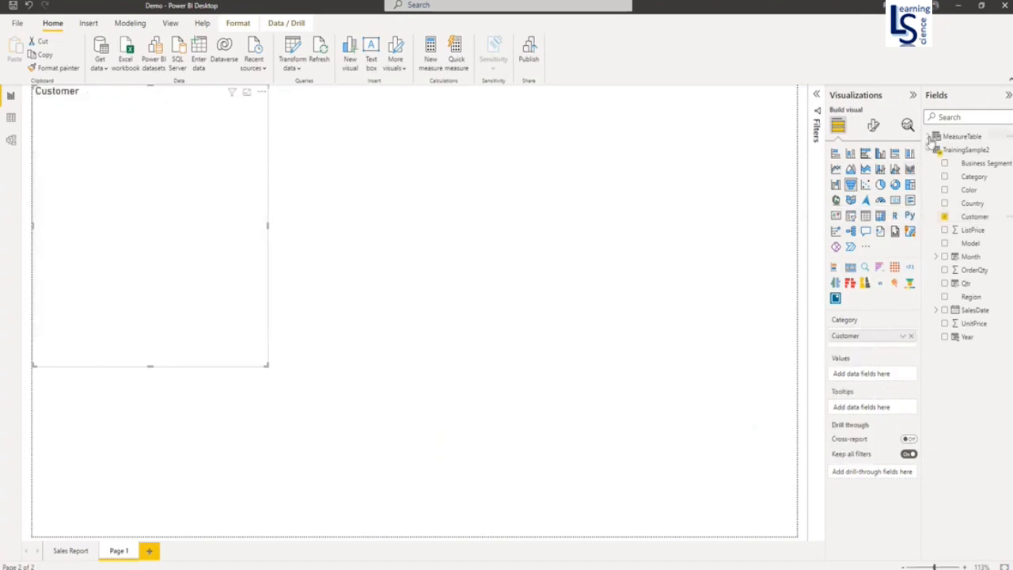
Add the Total Sales measure from MeasureTable as the funnel's values.
left_click(935, 136)
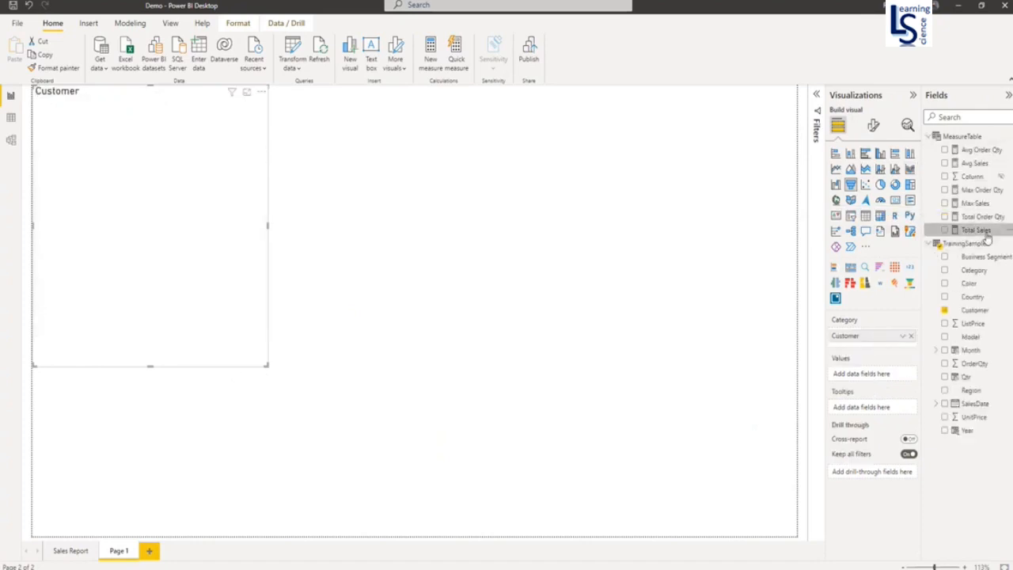
left_click(975, 229)
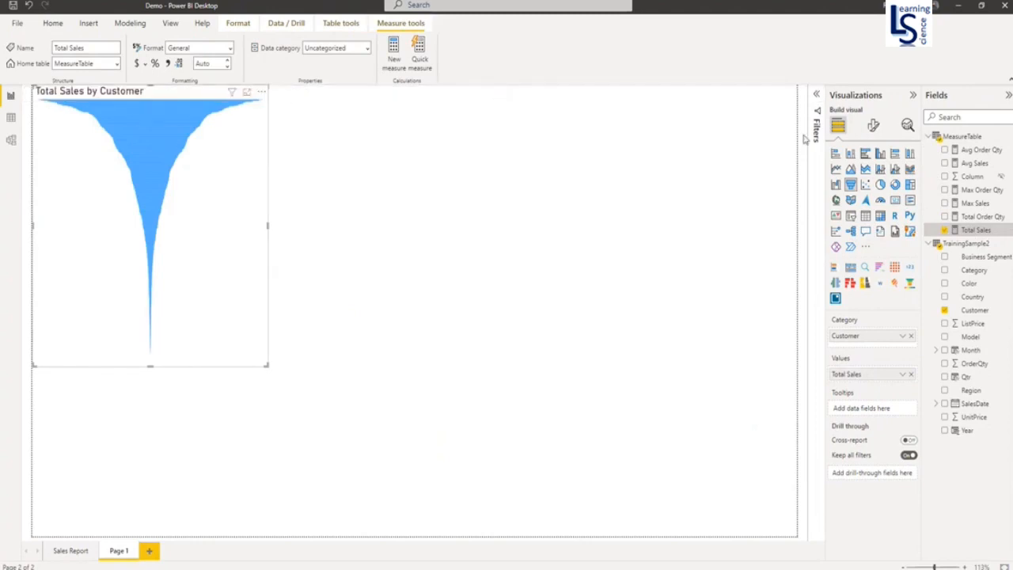
mouse_move(873, 125)
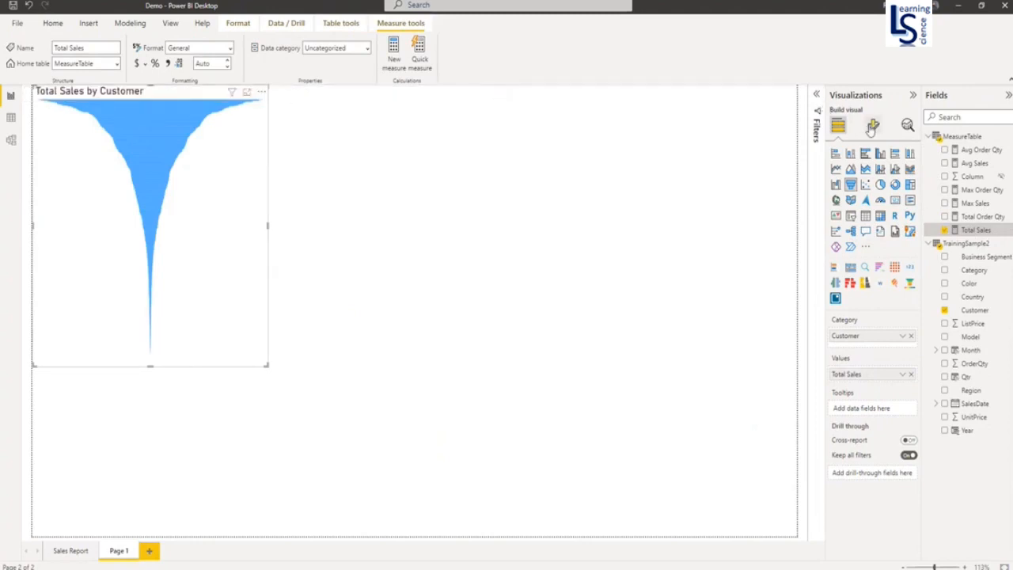
Change the funnel's title text to 'Total Sales by Top 10 Customers'.
left_click(873, 125)
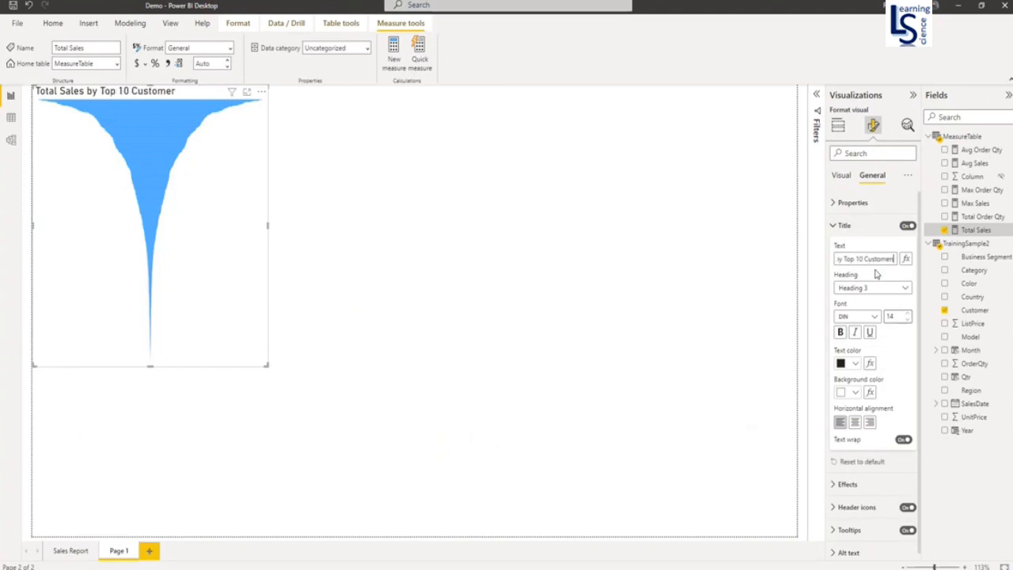
left_click(838, 125)
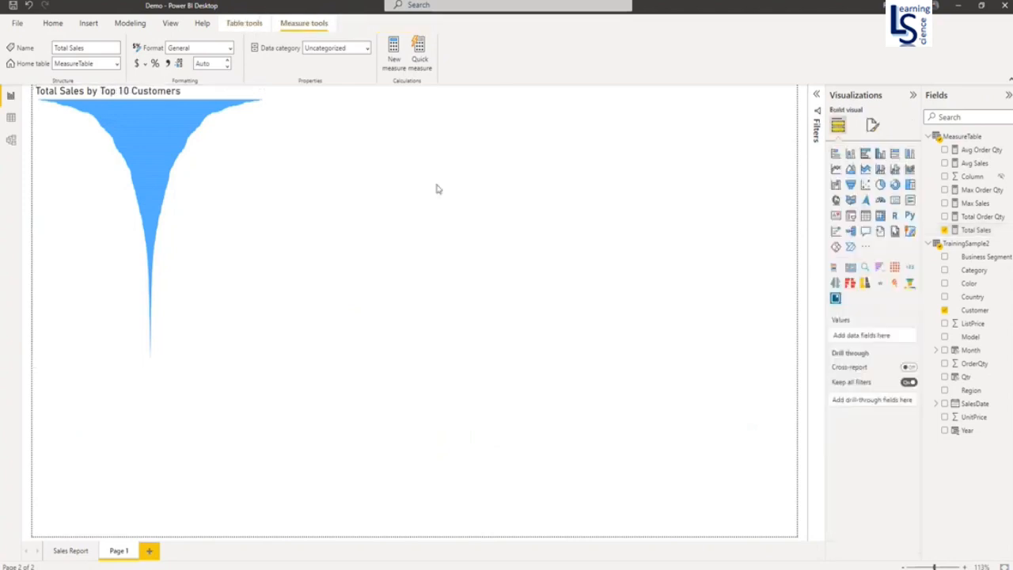
left_click(150, 229)
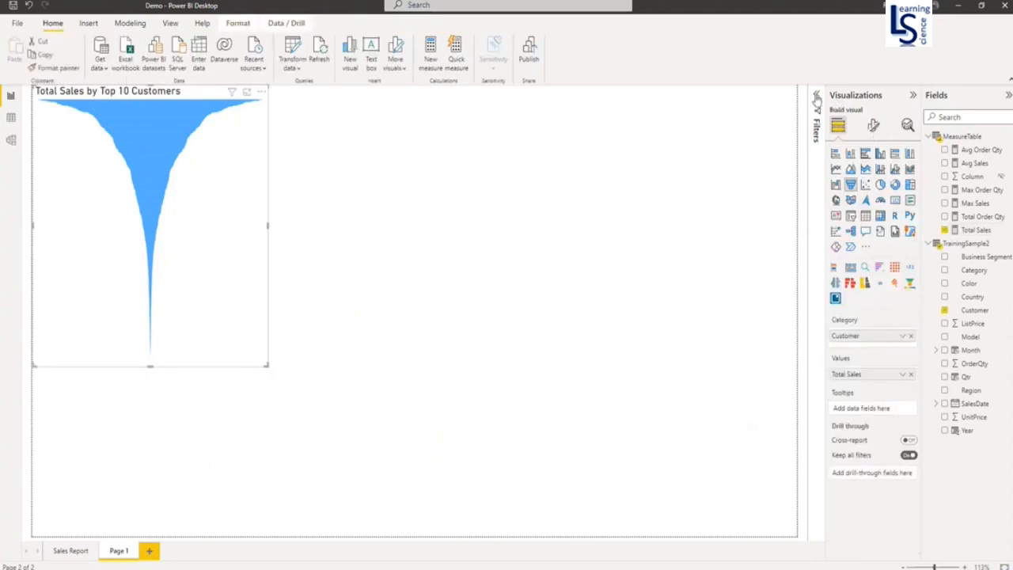
Apply a Top N filter on Customer showing the top 10 by Total Sales.
left_click(816, 101)
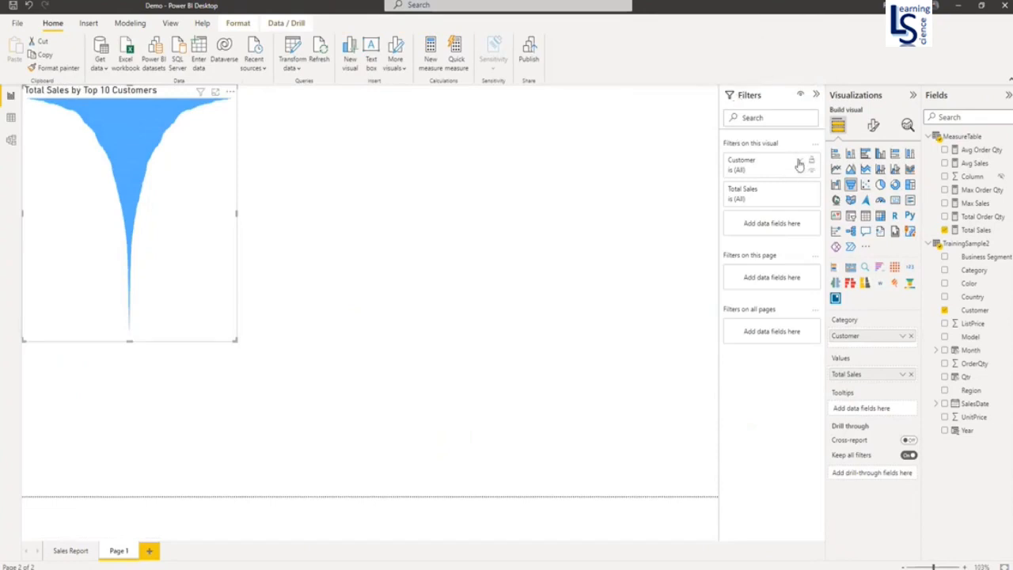
left_click(800, 164)
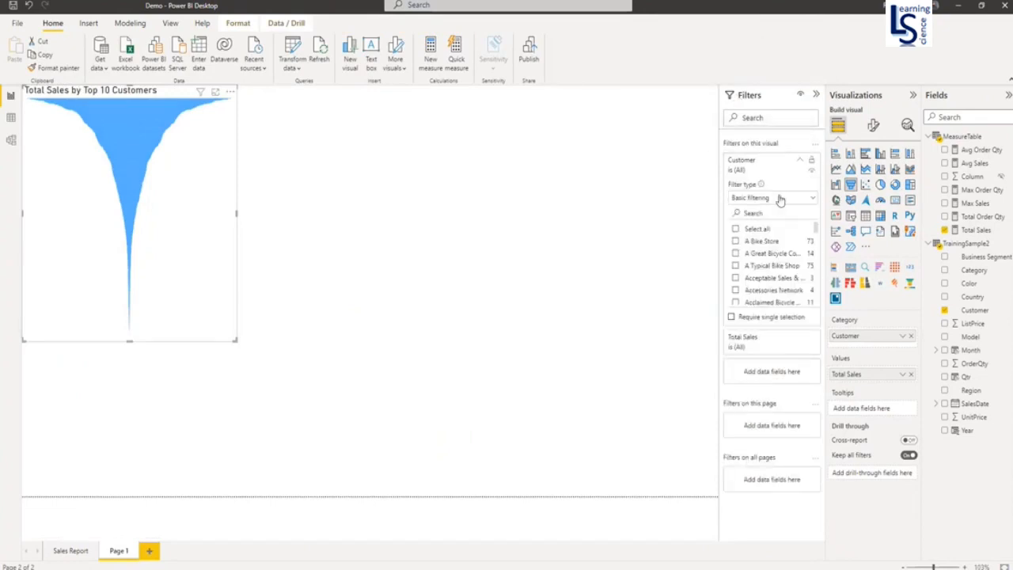
left_click(773, 197)
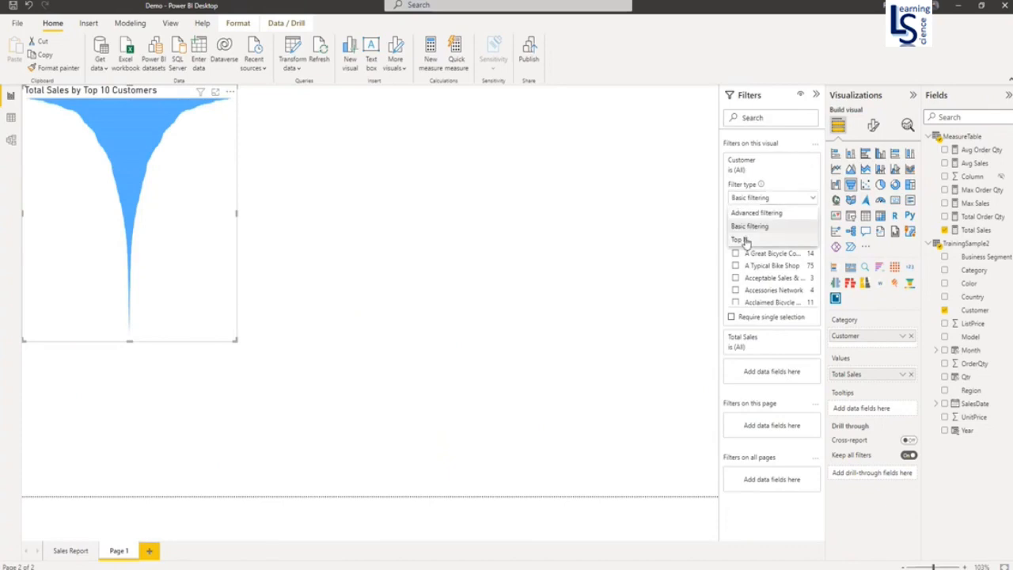
left_click(737, 239)
type("10")
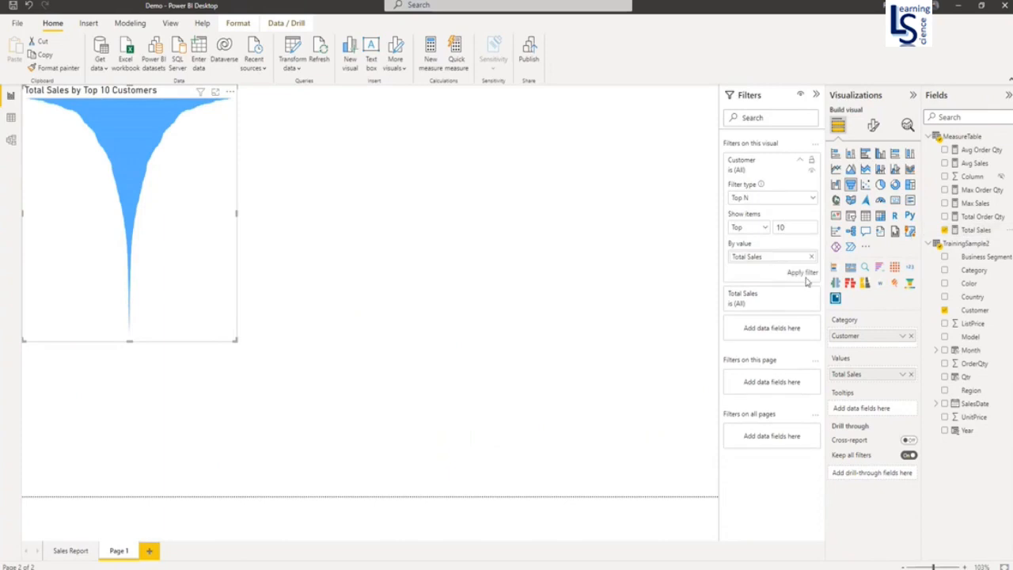
left_click(802, 271)
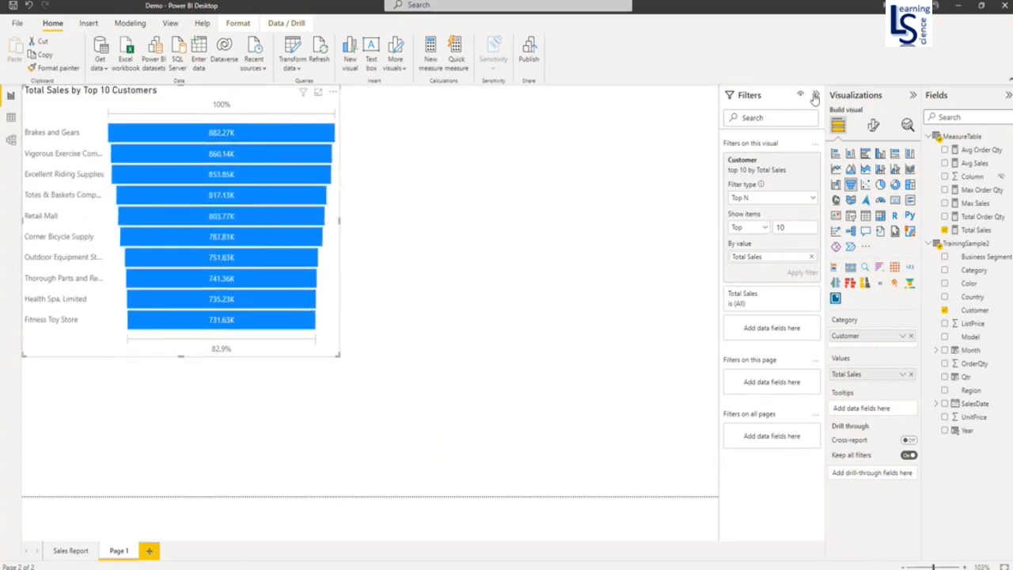
Reduce the font size of the funnel's data label values and customer category labels.
left_click(874, 125)
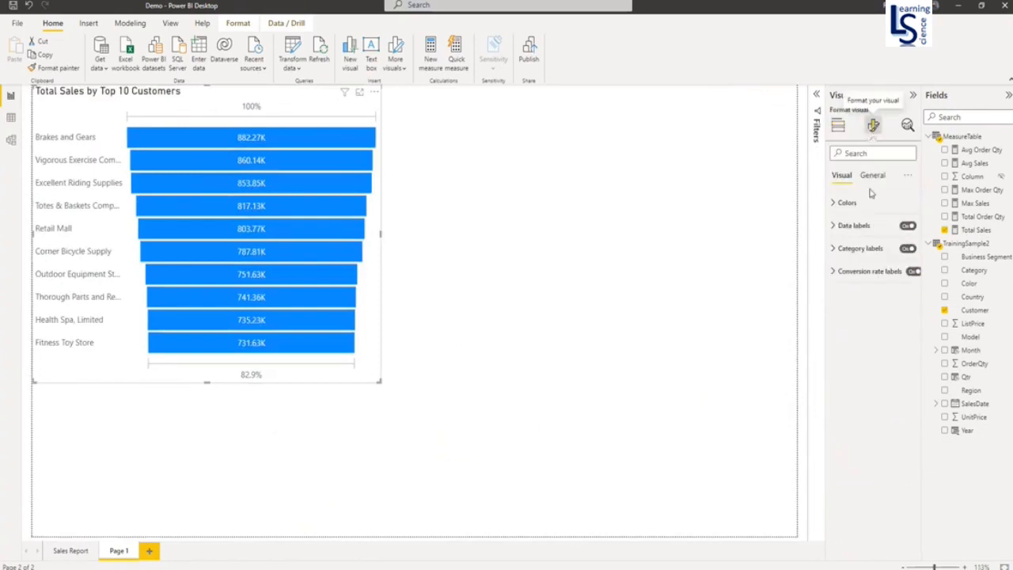
left_click(853, 225)
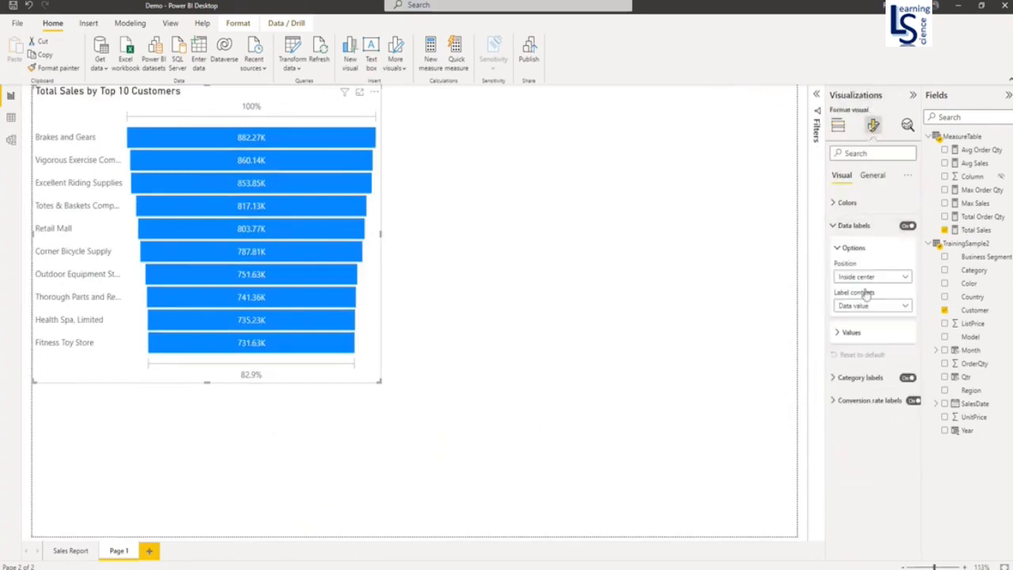
left_click(851, 331)
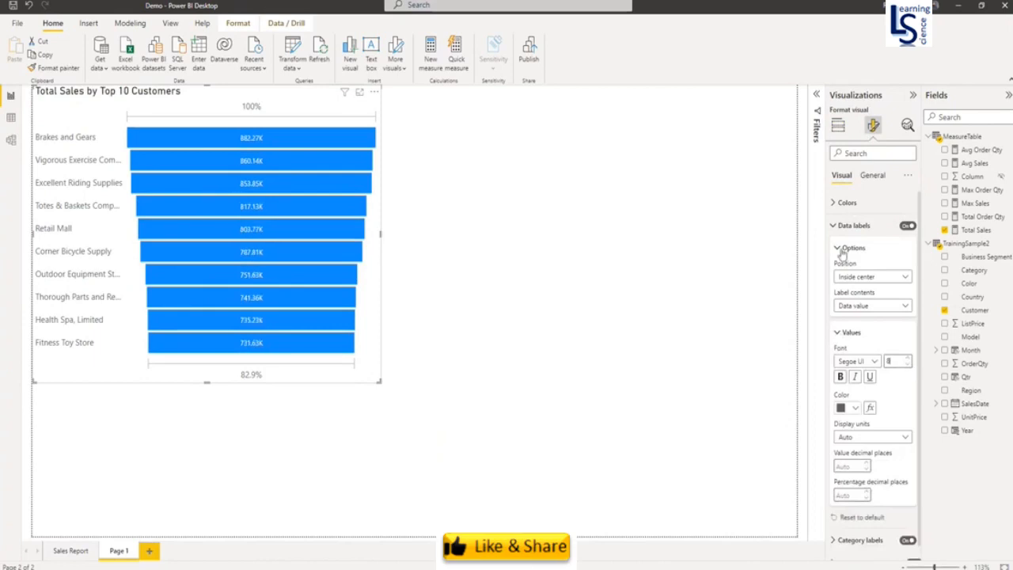
left_click(832, 225)
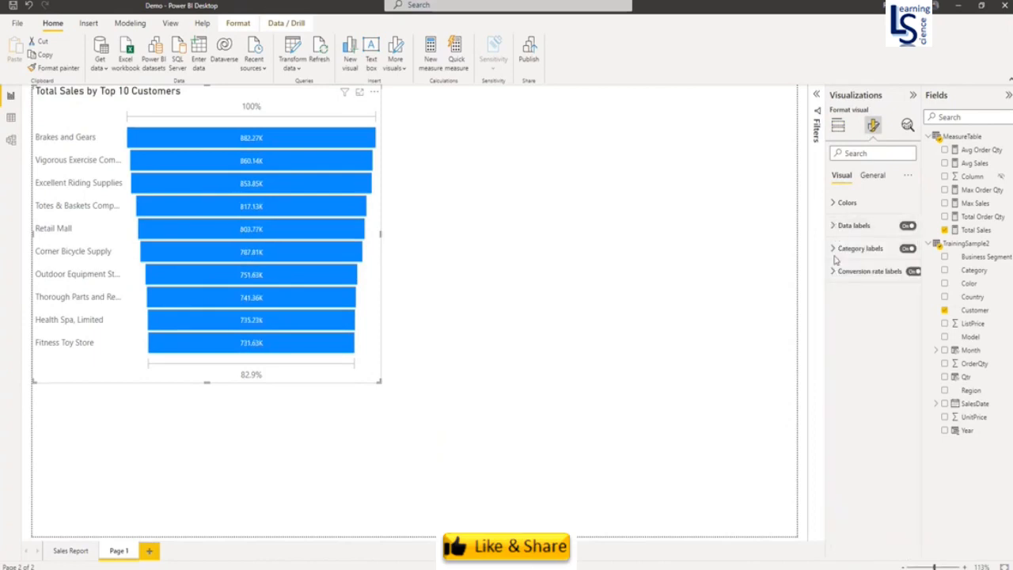
left_click(859, 248)
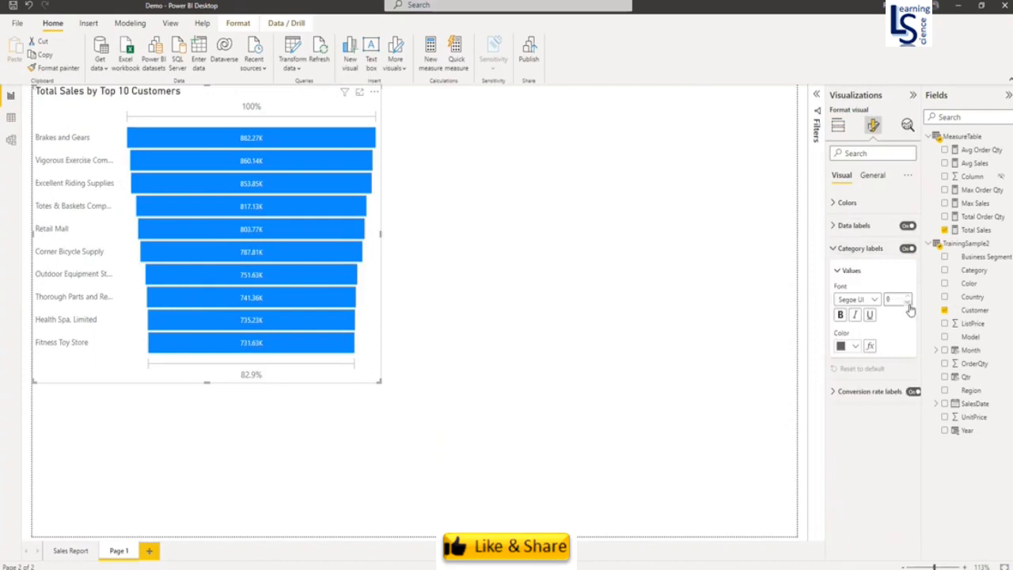
left_click(834, 248)
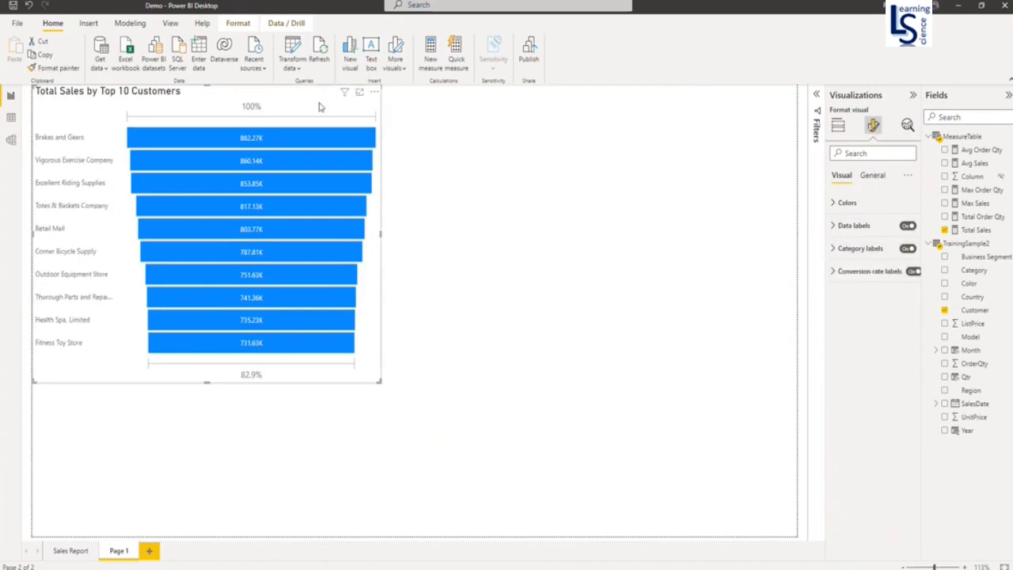
mouse_move(240, 216)
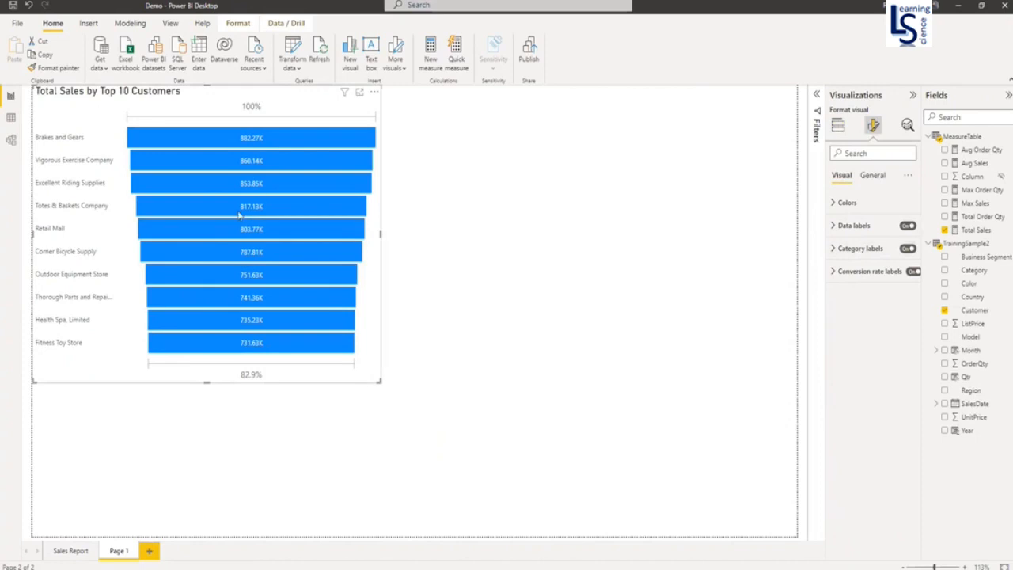
mouse_move(203, 136)
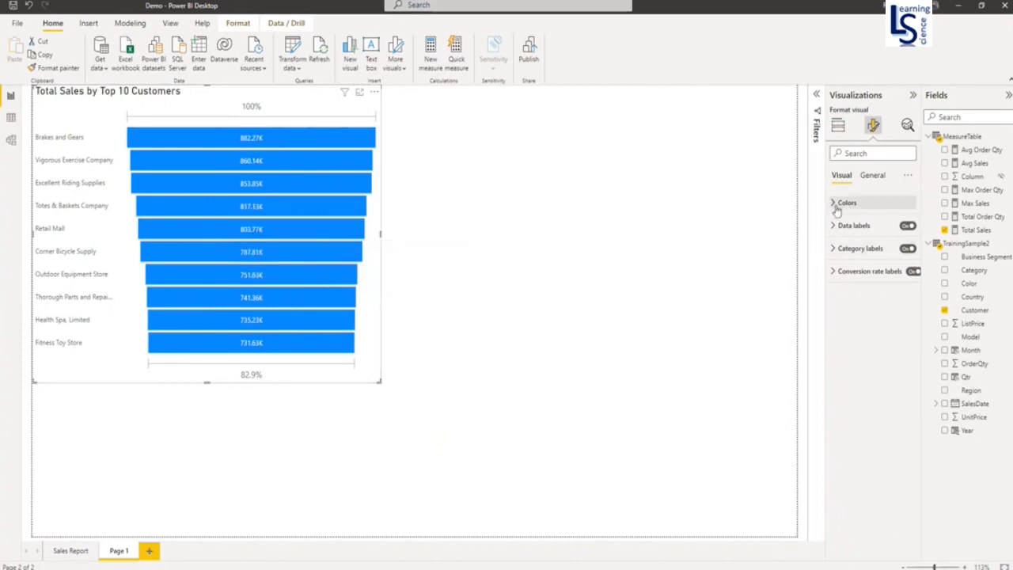
Color funnel bars by a Total Sales gradient: red minimum, amber middle, custom green maximum.
left_click(871, 237)
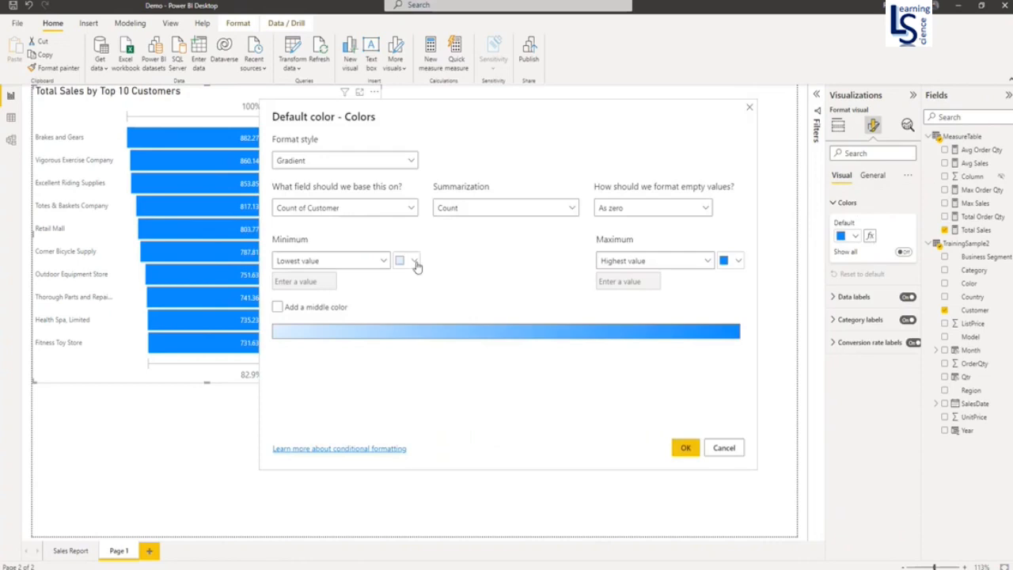
left_click(400, 260)
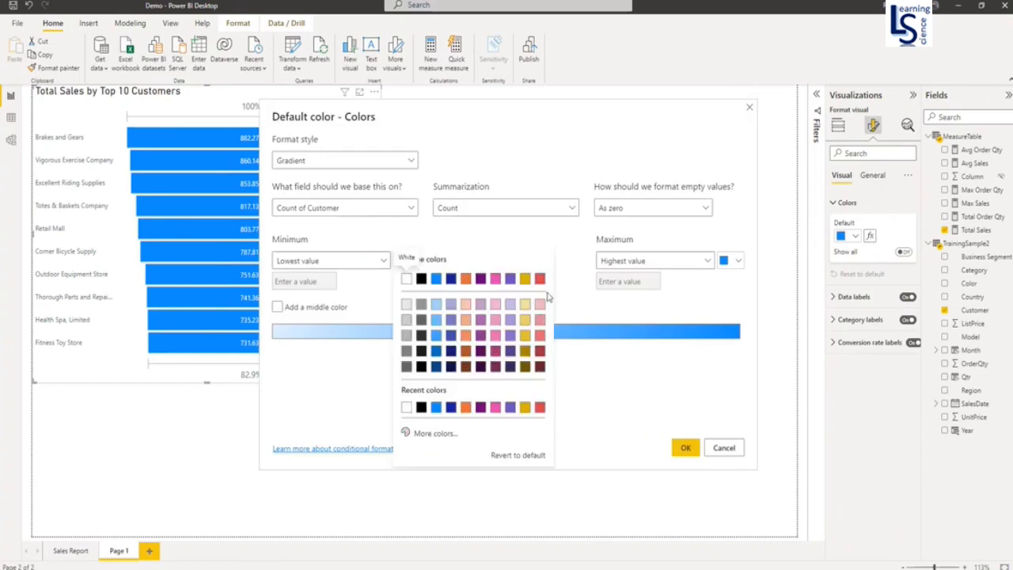
left_click(540, 277)
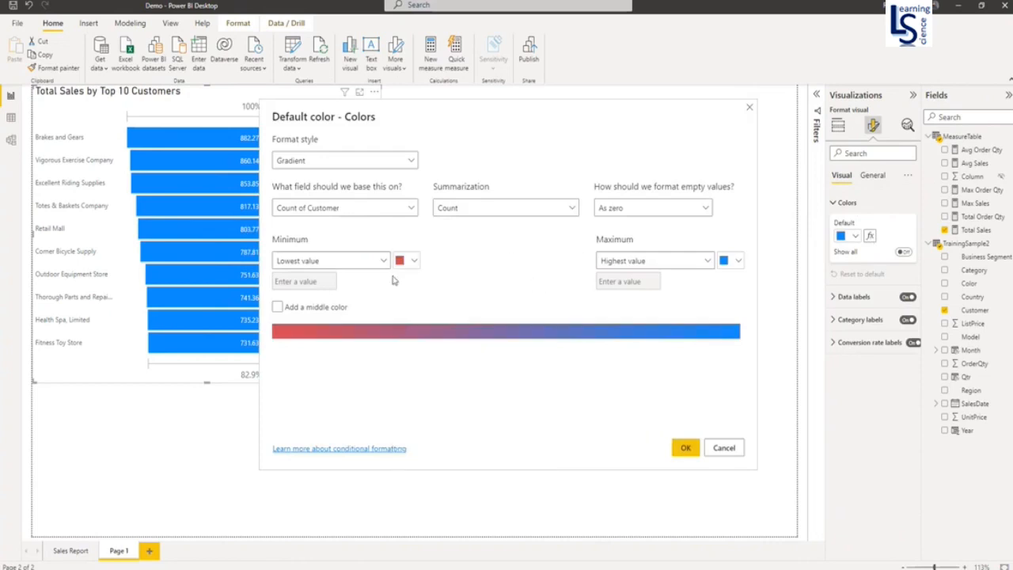
left_click(277, 307)
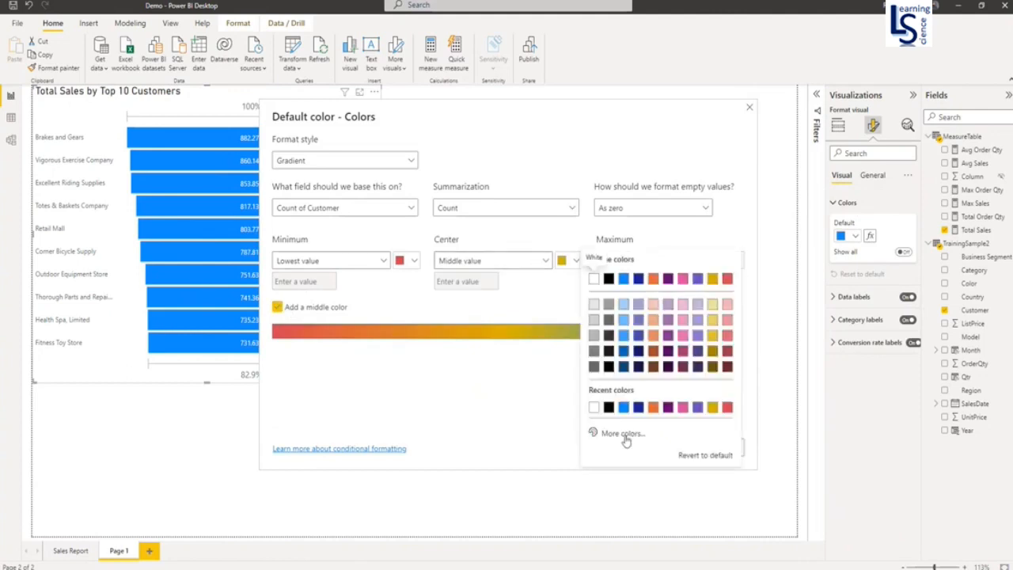
left_click(623, 433)
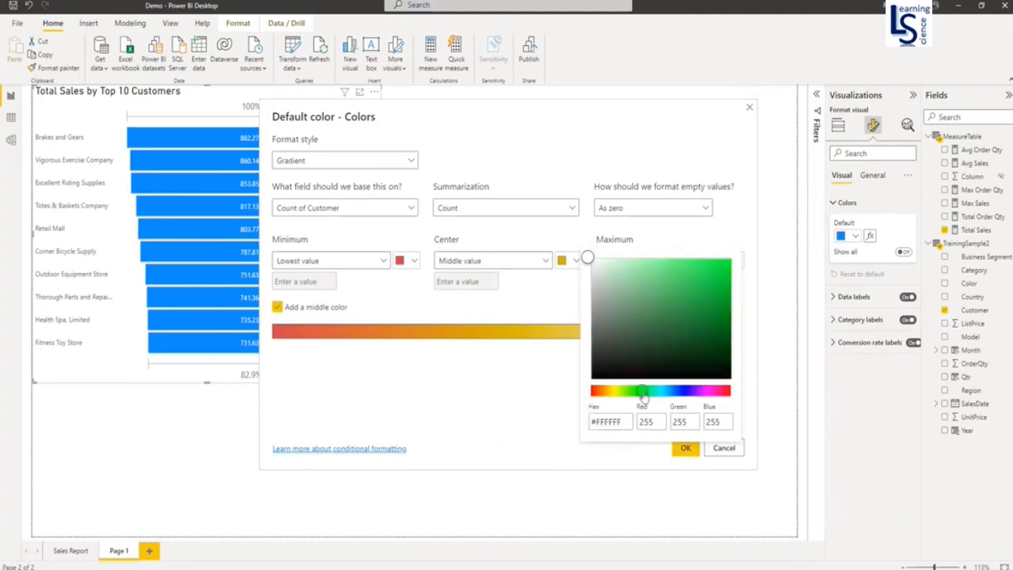
left_click(670, 303)
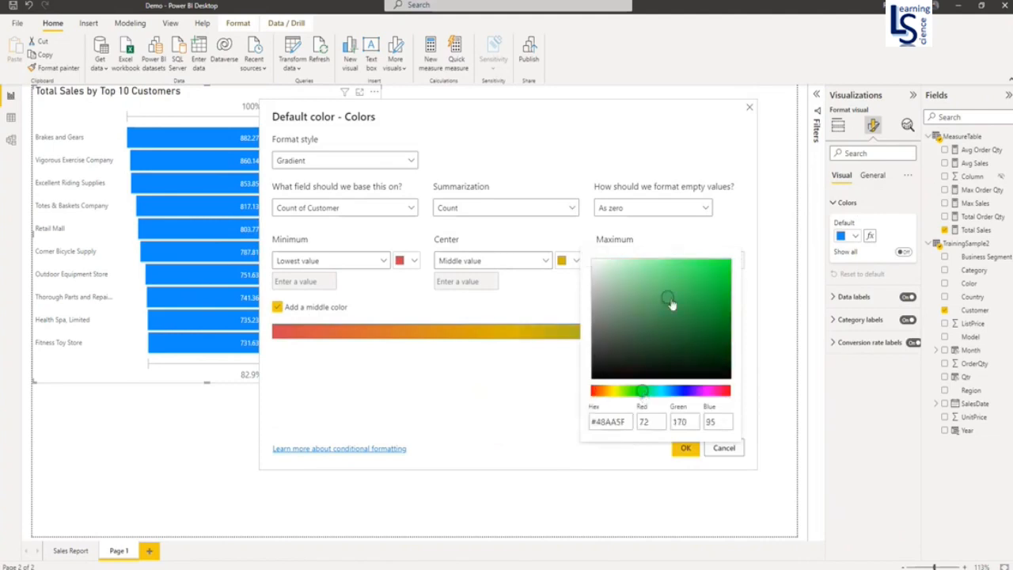
left_click(685, 447)
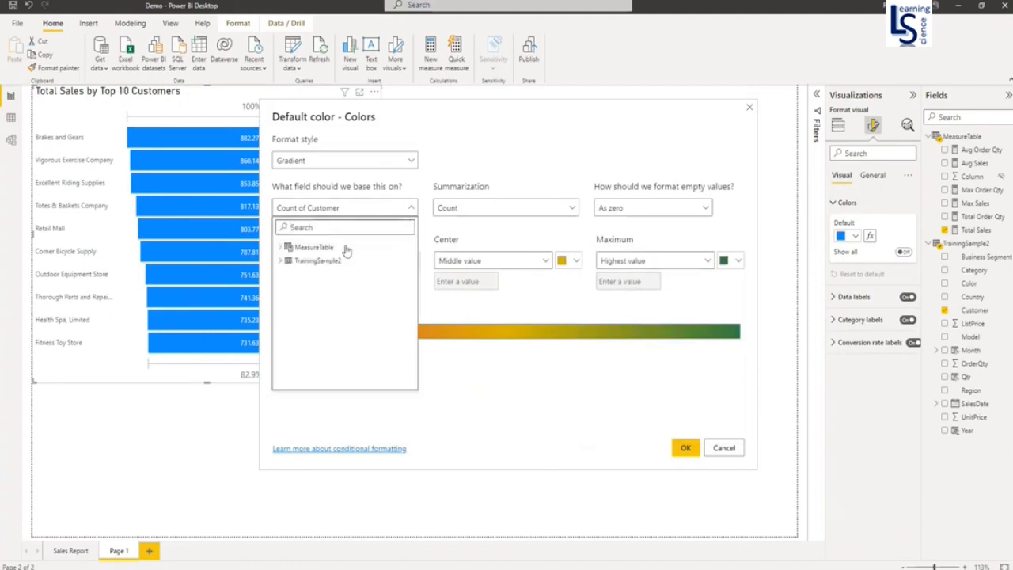
left_click(279, 247)
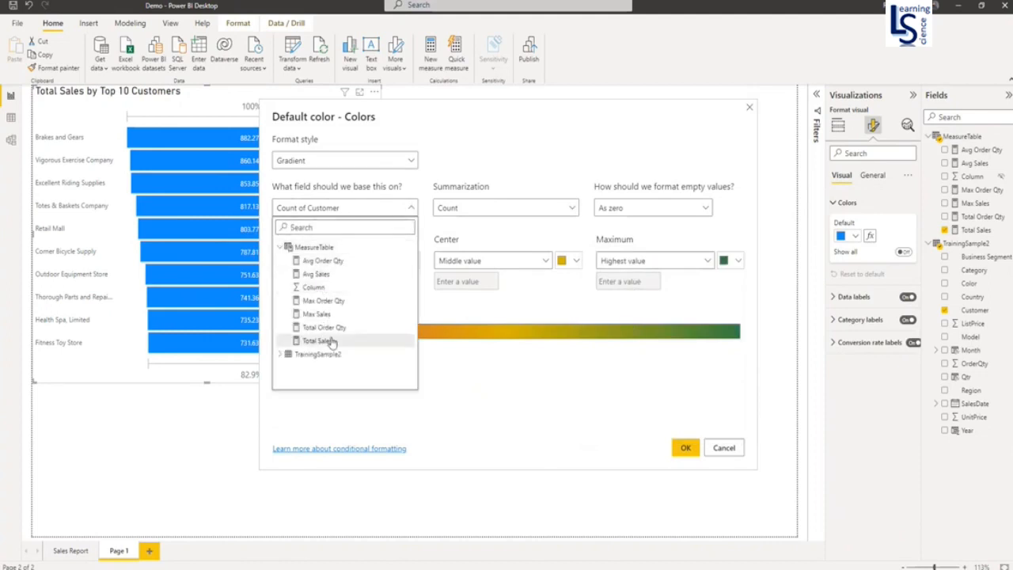
left_click(317, 341)
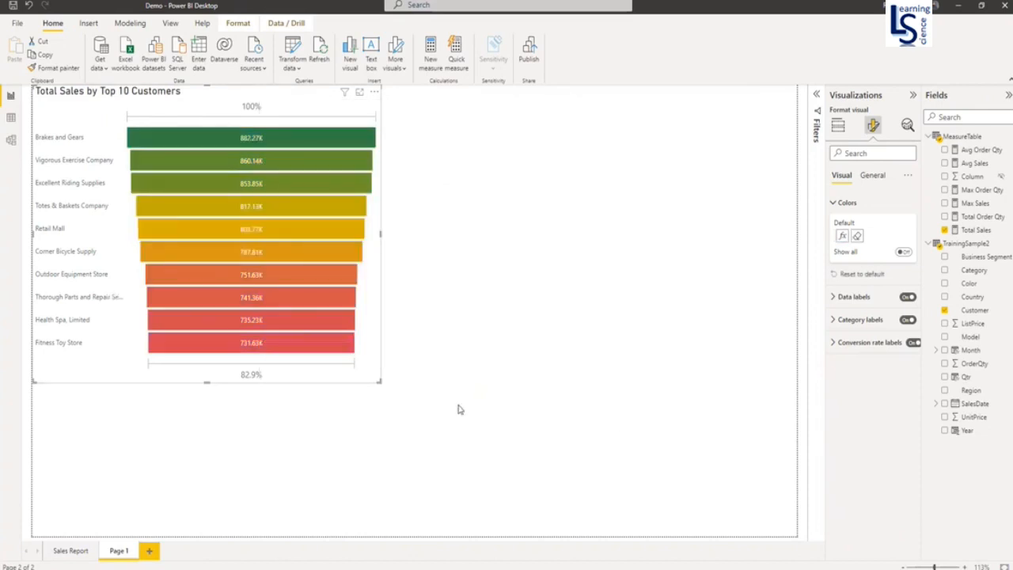
mouse_move(636, 208)
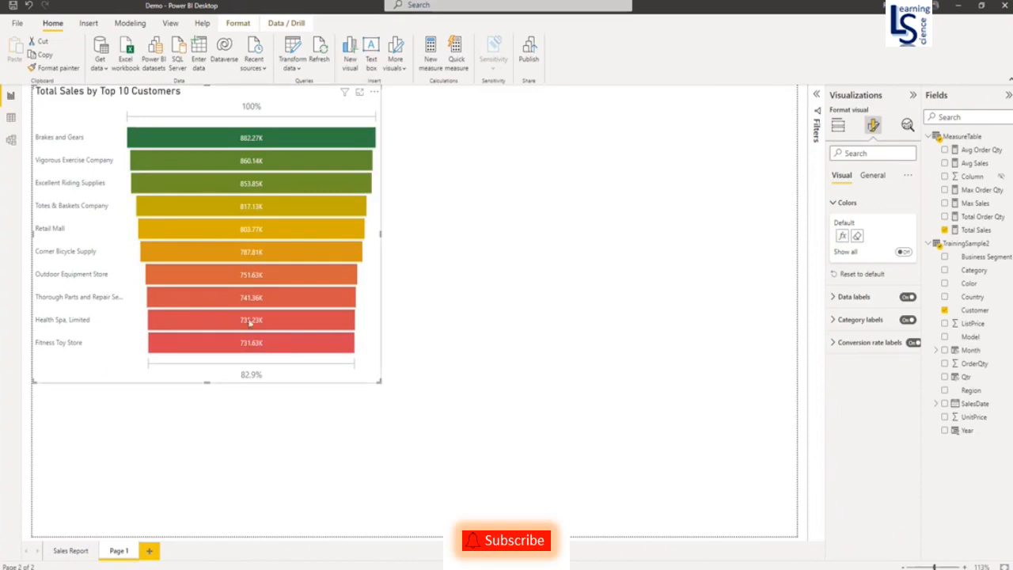
mouse_move(250, 297)
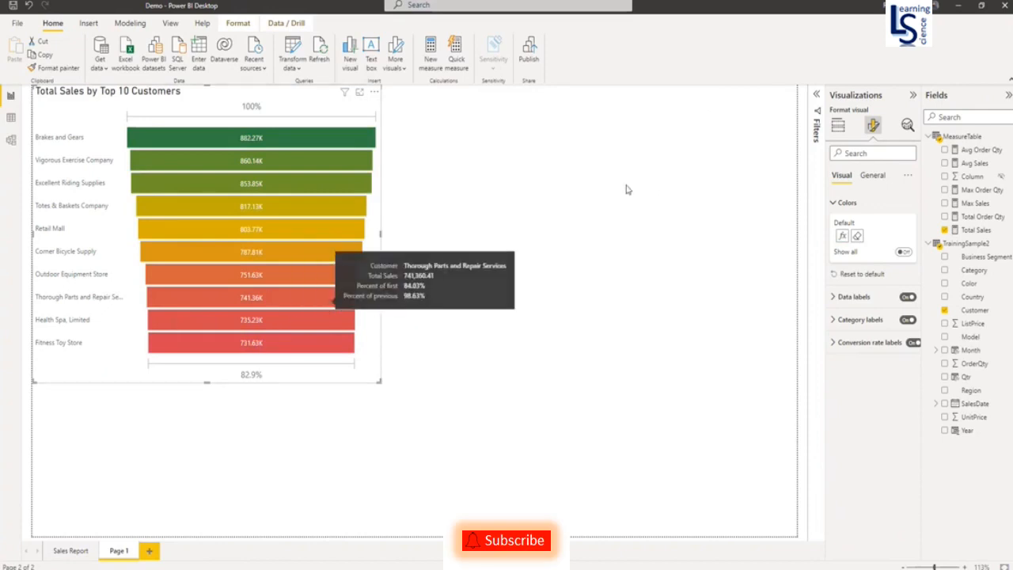
Switch 'Allow use as tooltip' on in Page 1's page information settings.
left_click(838, 125)
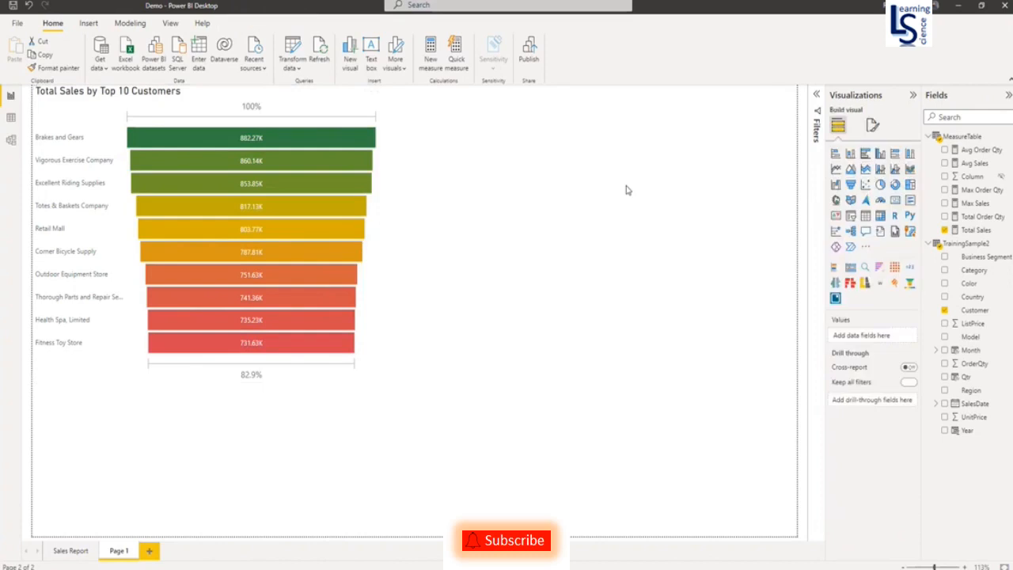
left_click(909, 382)
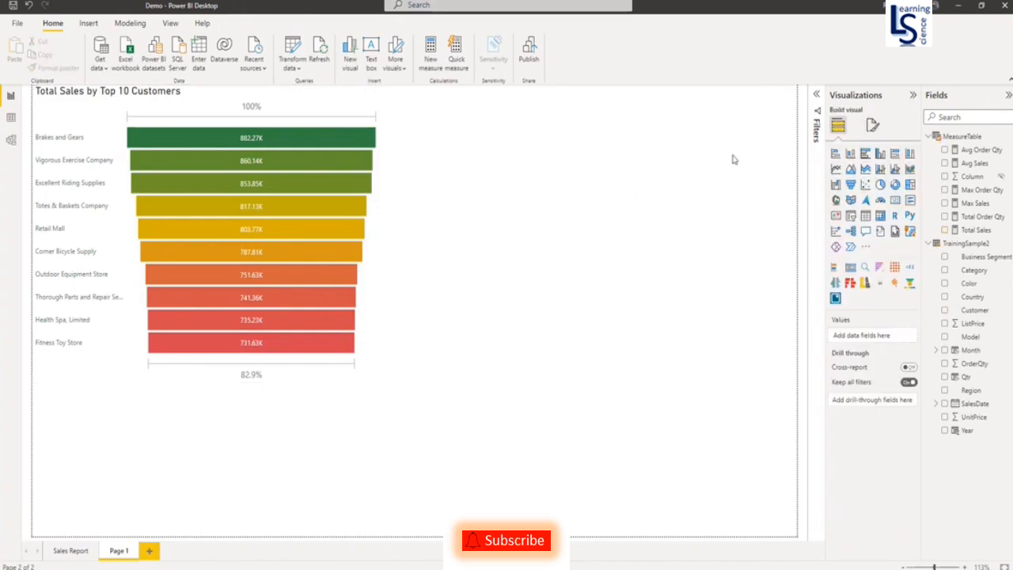
mouse_move(872, 127)
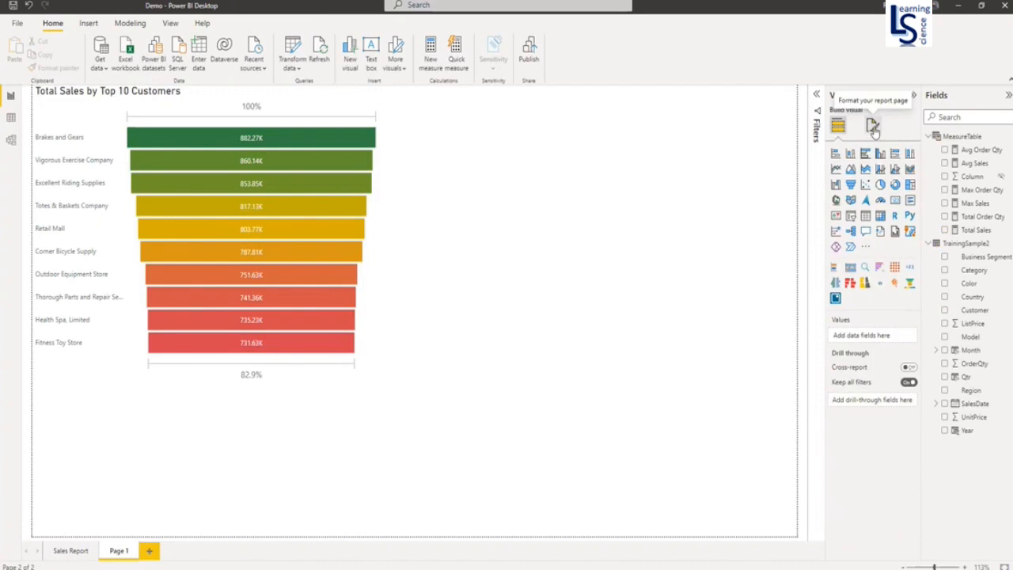
left_click(873, 126)
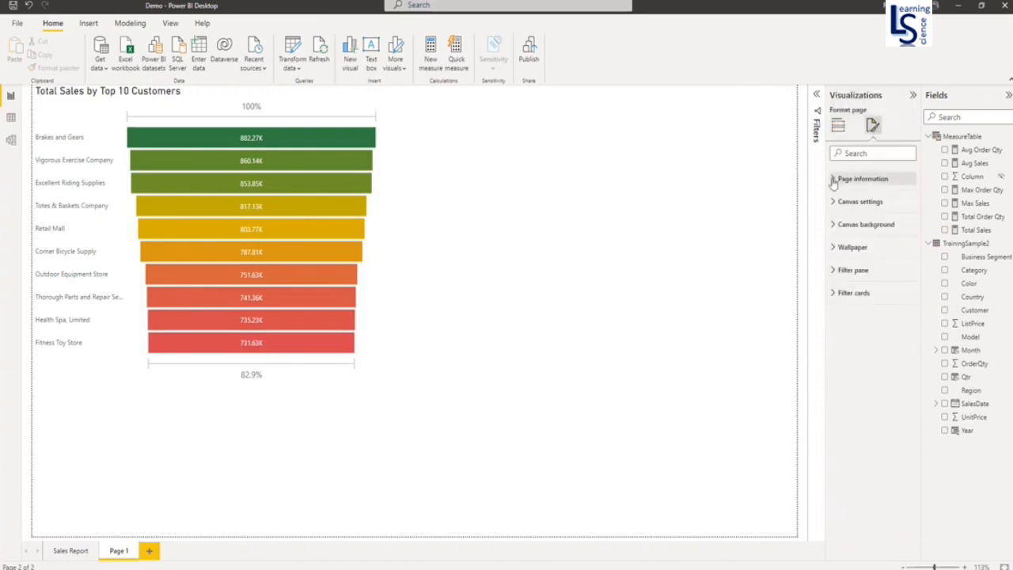
left_click(862, 178)
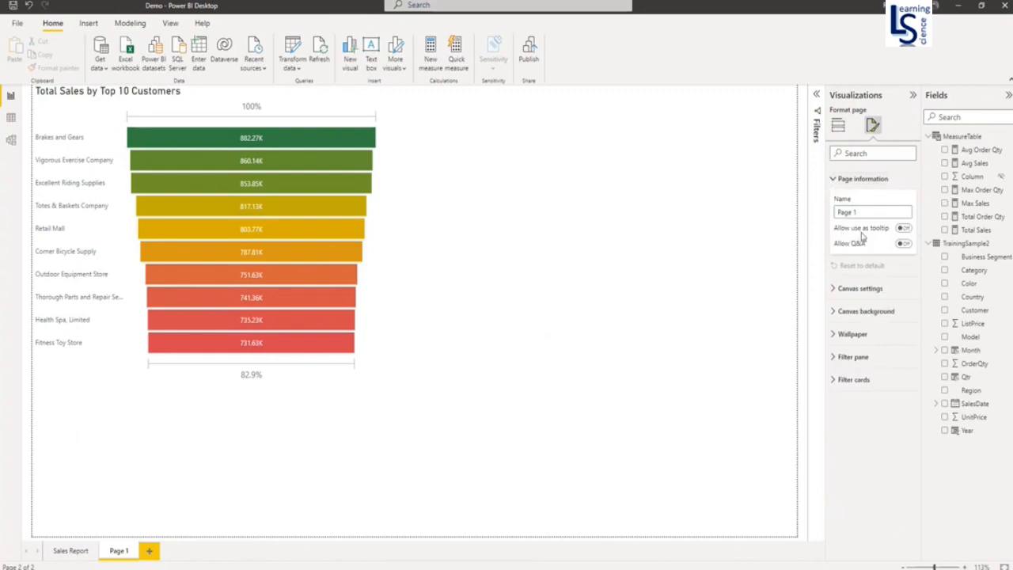
left_click(903, 228)
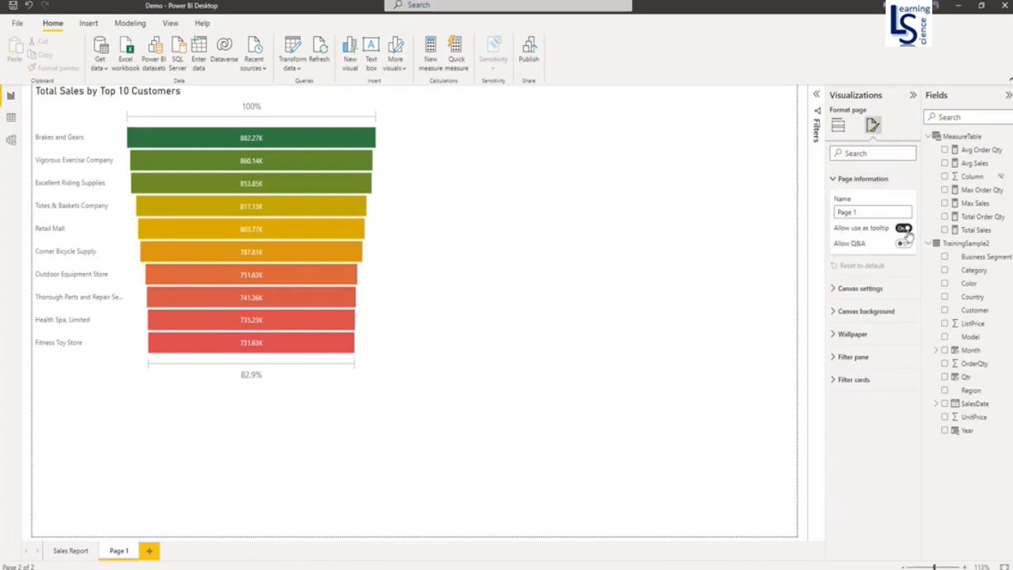
left_click(863, 178)
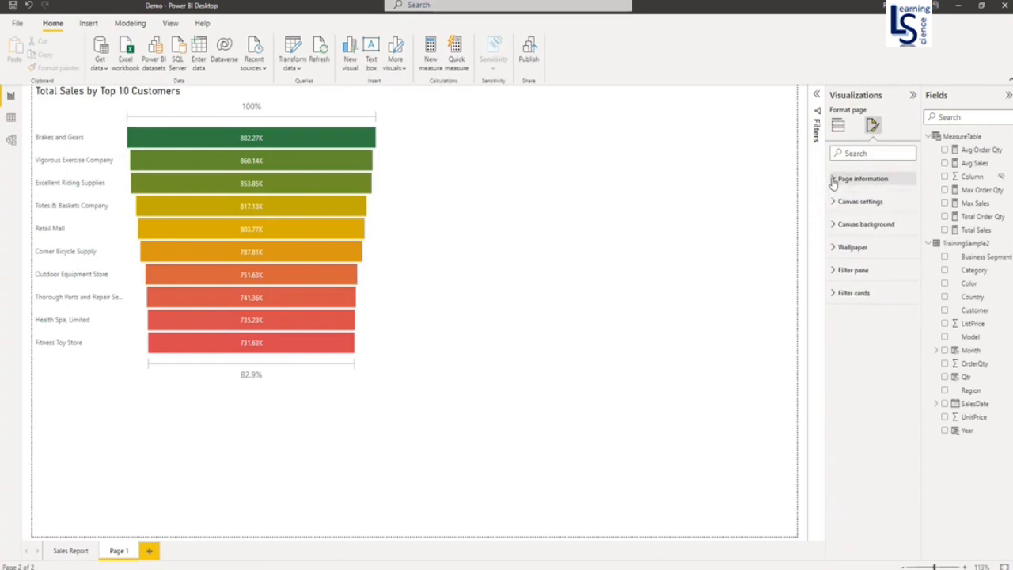
Set the page canvas type to Tooltip with a custom 450 height and 600 width.
left_click(861, 201)
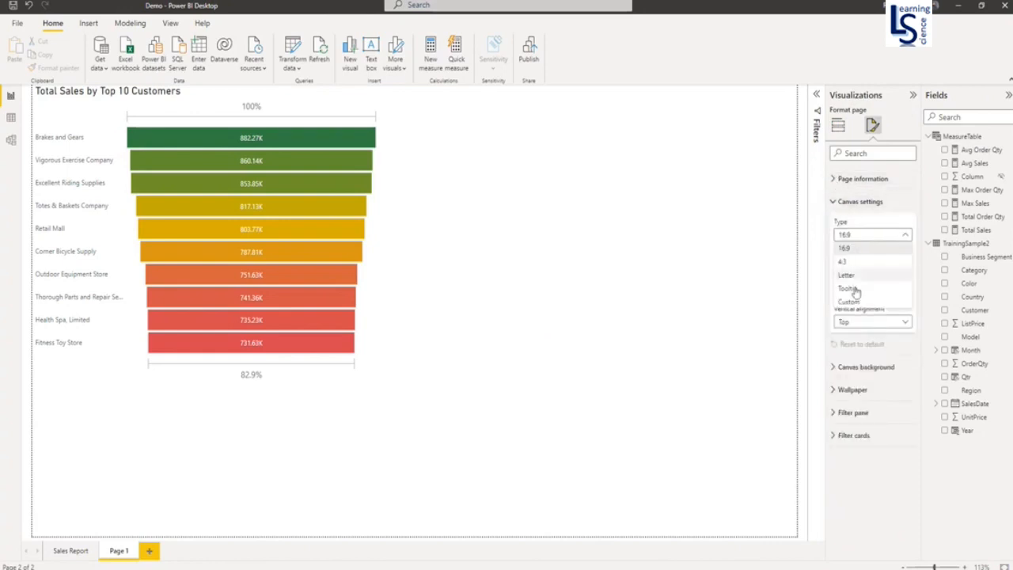
left_click(849, 300)
type("450")
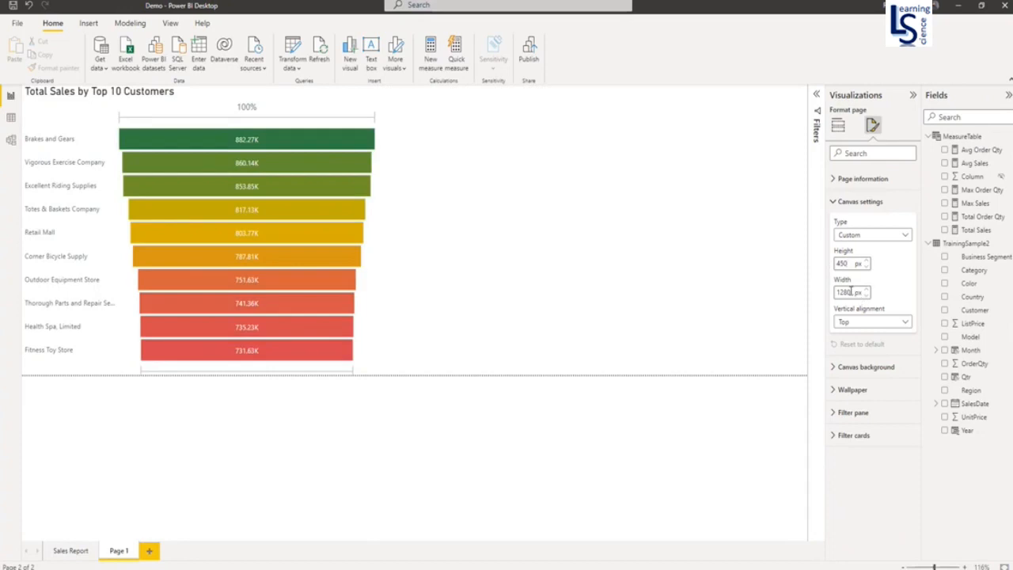
triple_click(845, 292)
type("550")
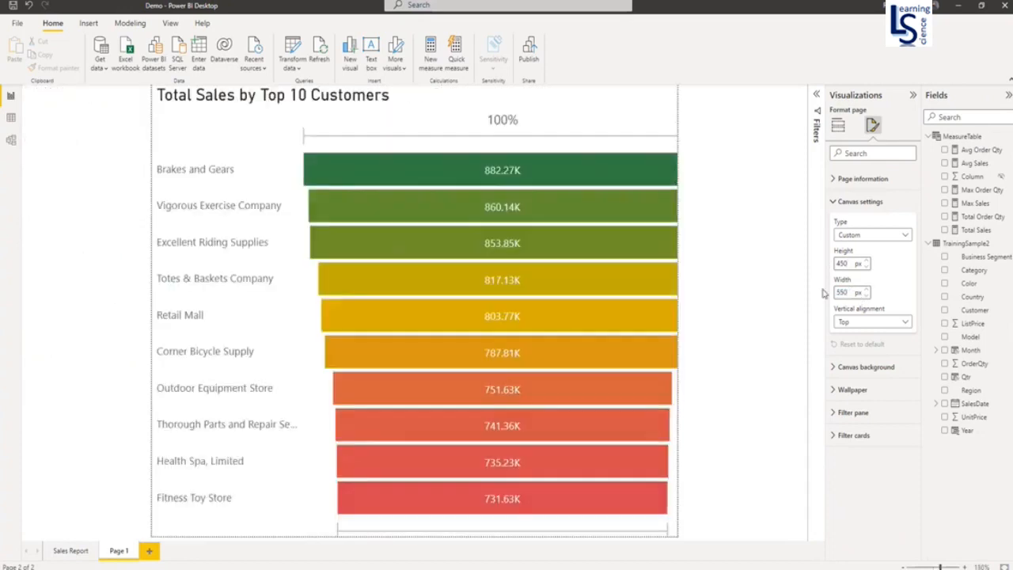
triple_click(847, 292)
type("600")
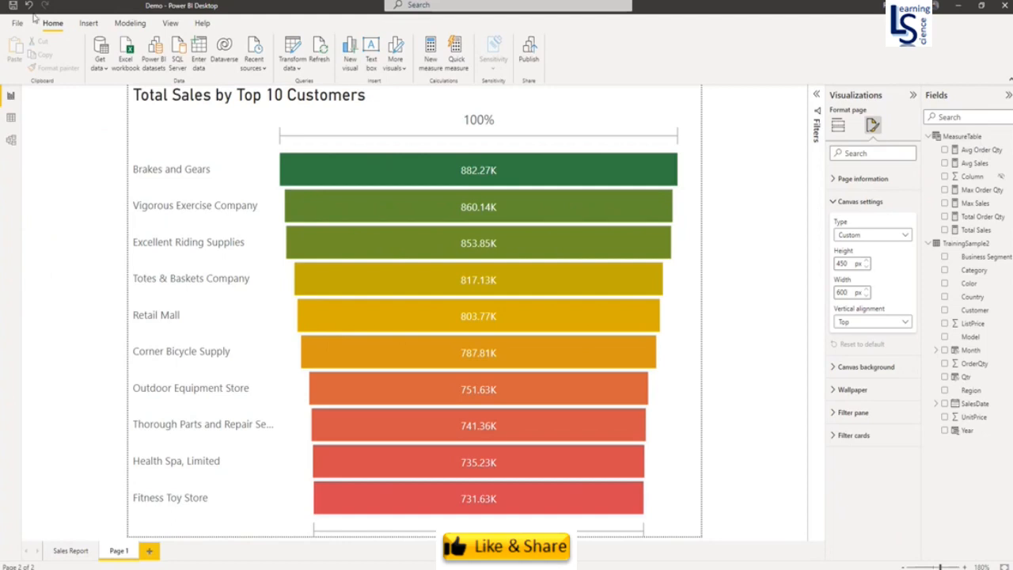
Rename Page 1 to CustomerTooltips and hide the page.
right_click(119, 550)
type("CustomerTooltips")
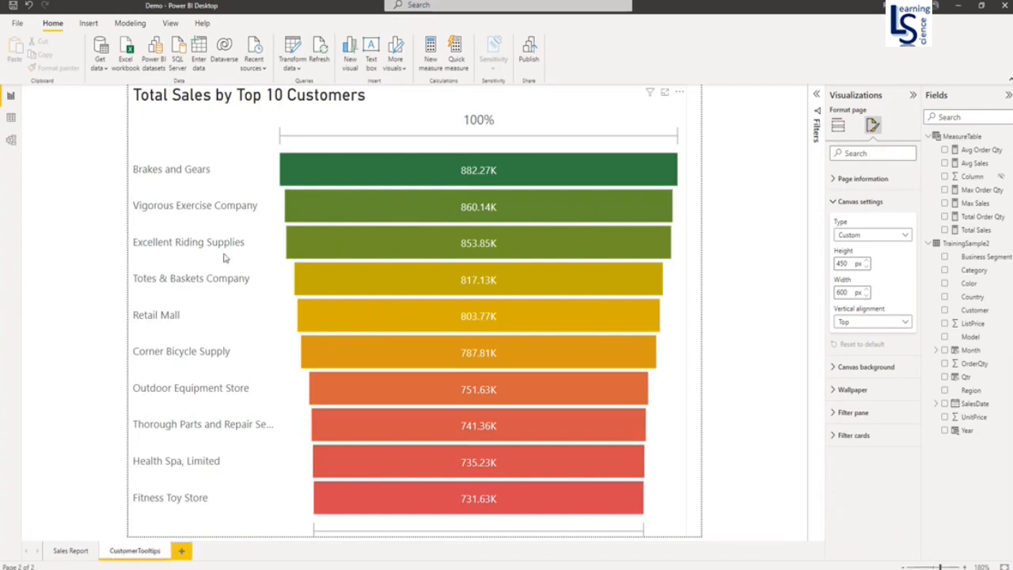
mouse_move(376, 174)
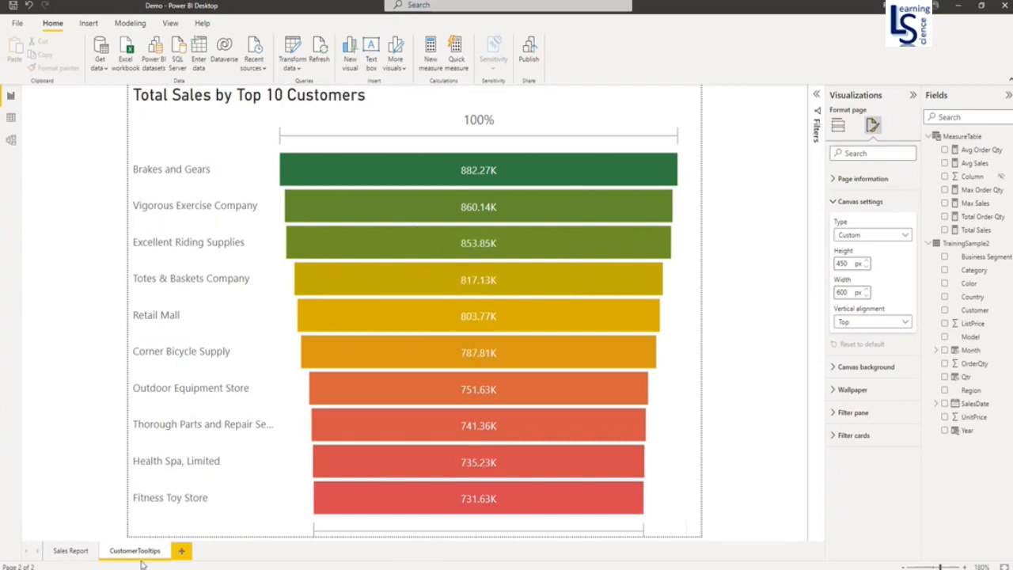
mouse_move(120, 556)
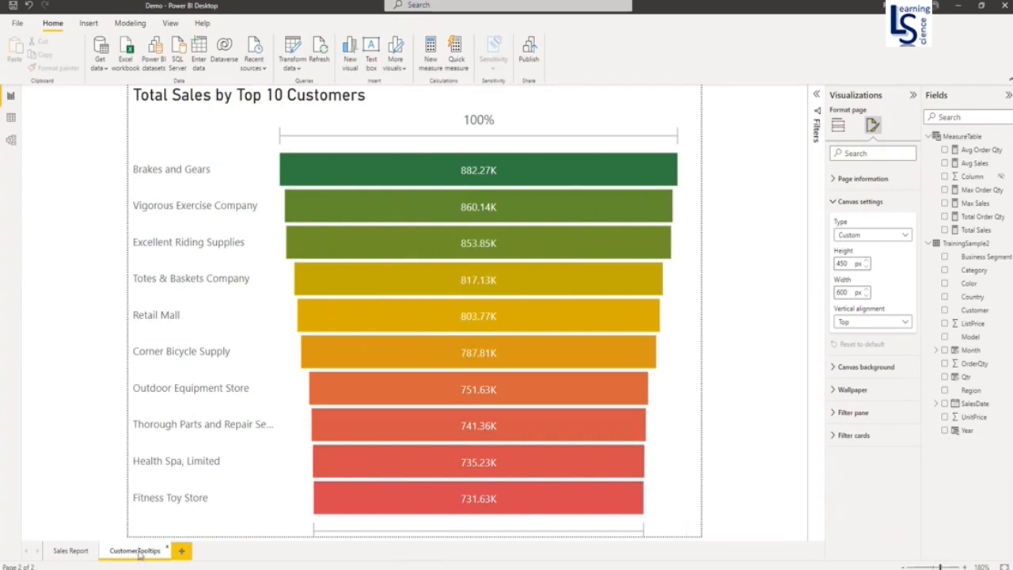
right_click(134, 550)
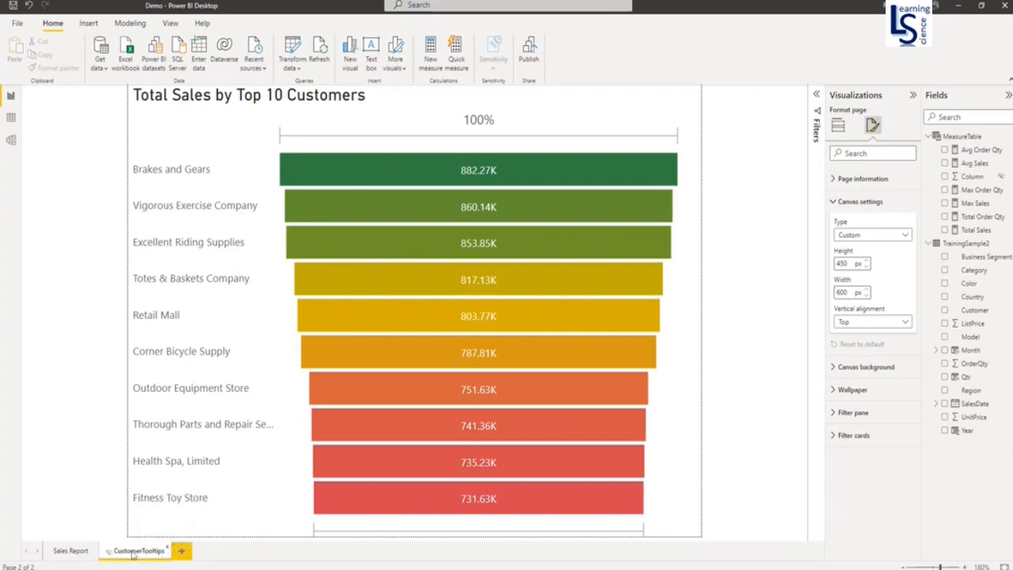
mouse_move(556, 291)
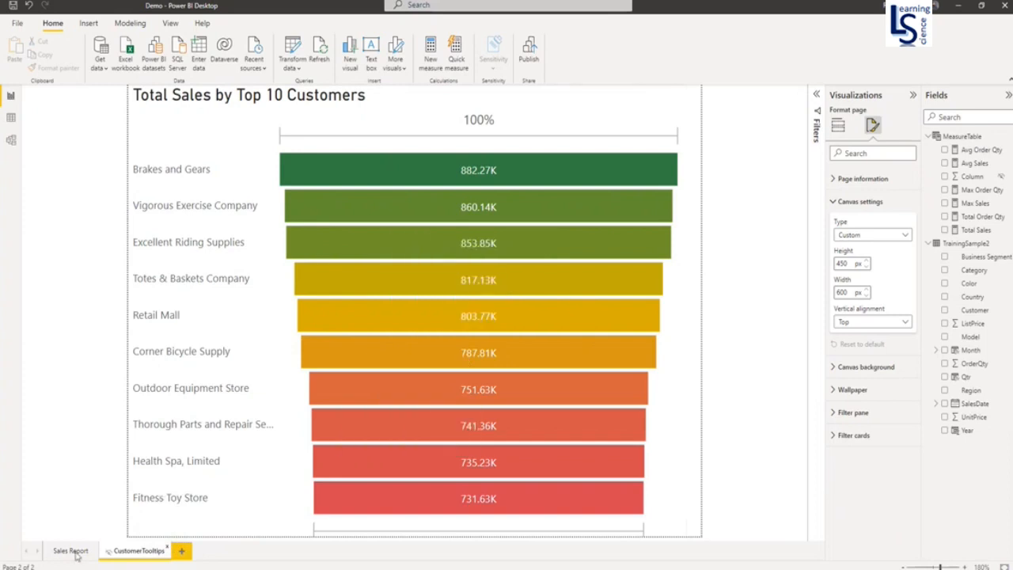
On Sales Report, set the charts' tooltip type to Report page using CustomerTooltips.
left_click(71, 550)
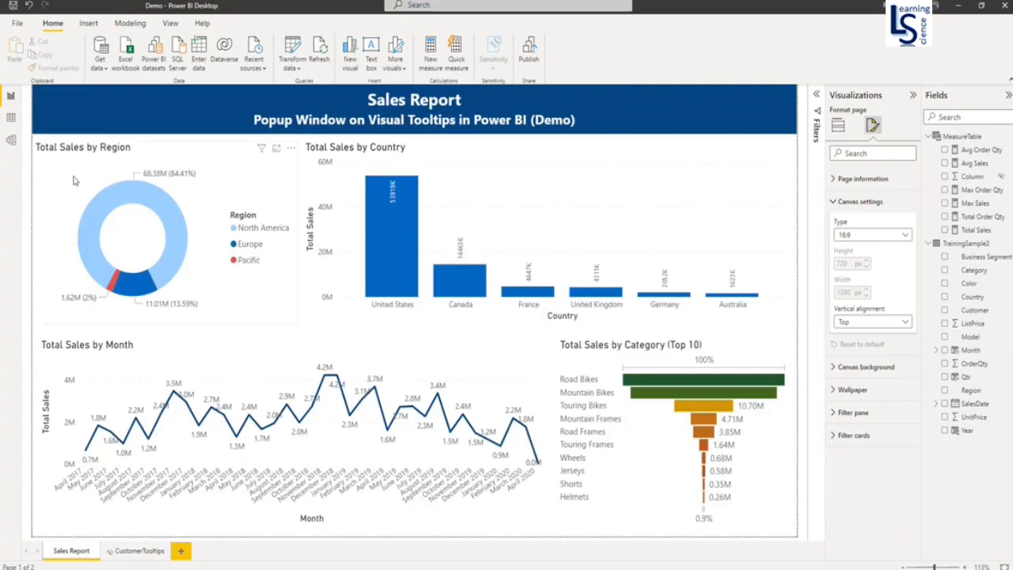
left_click(132, 229)
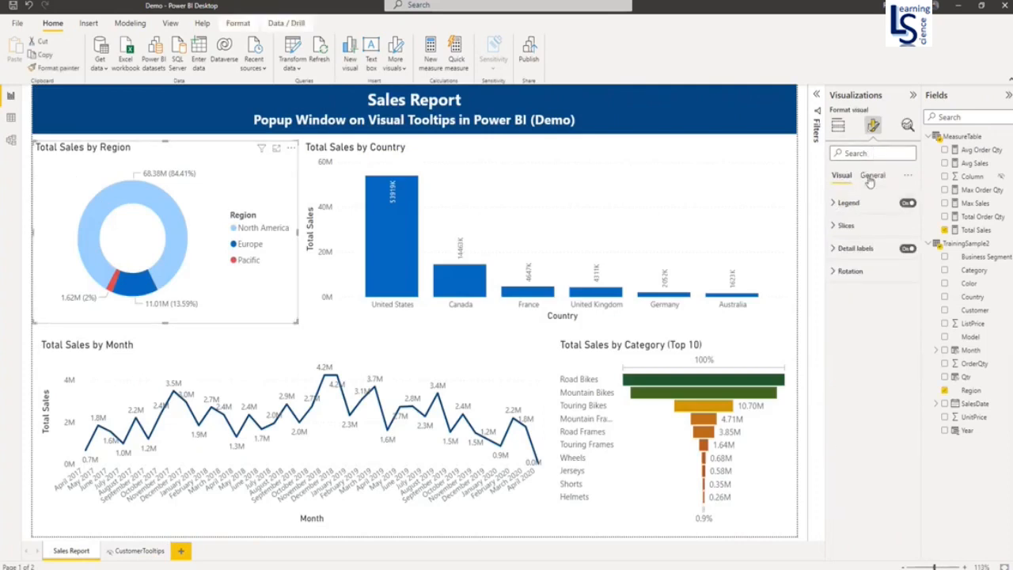
left_click(872, 175)
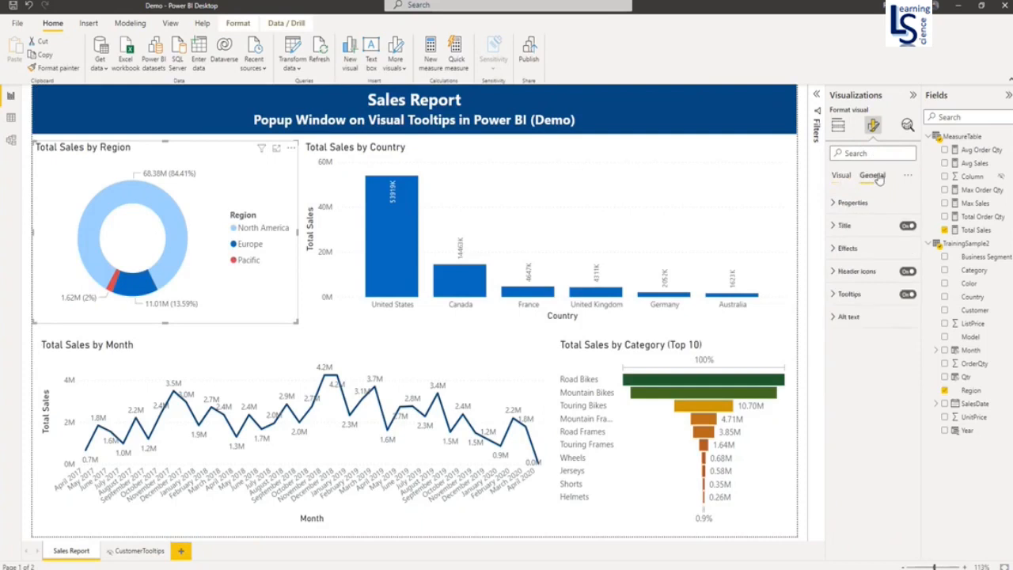
left_click(849, 294)
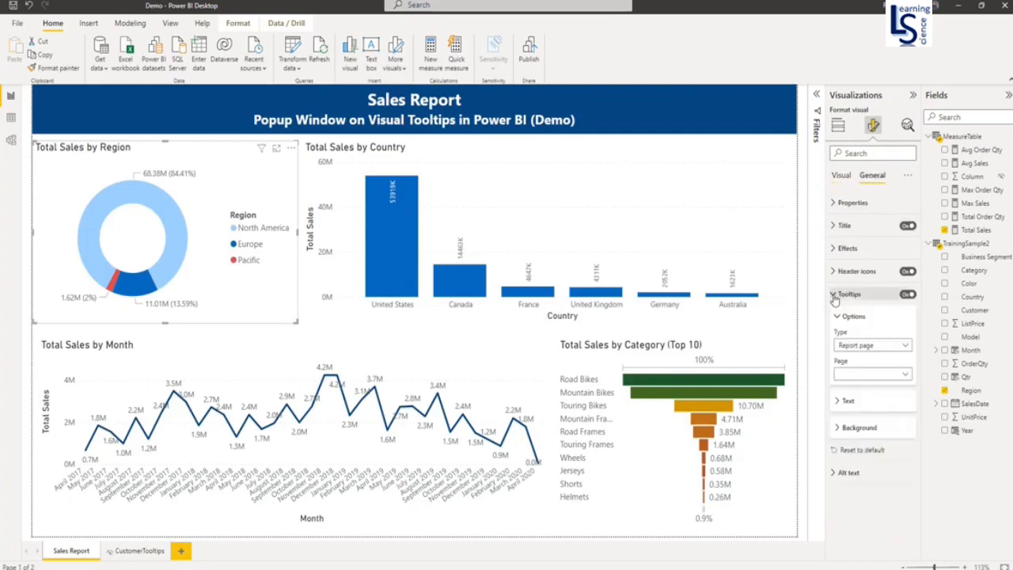
left_click(870, 344)
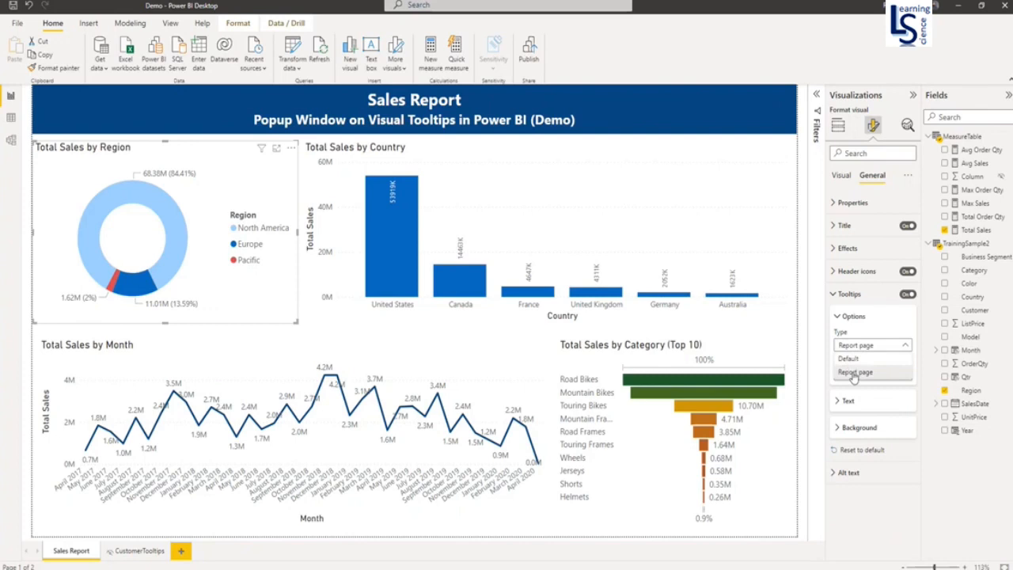
left_click(855, 372)
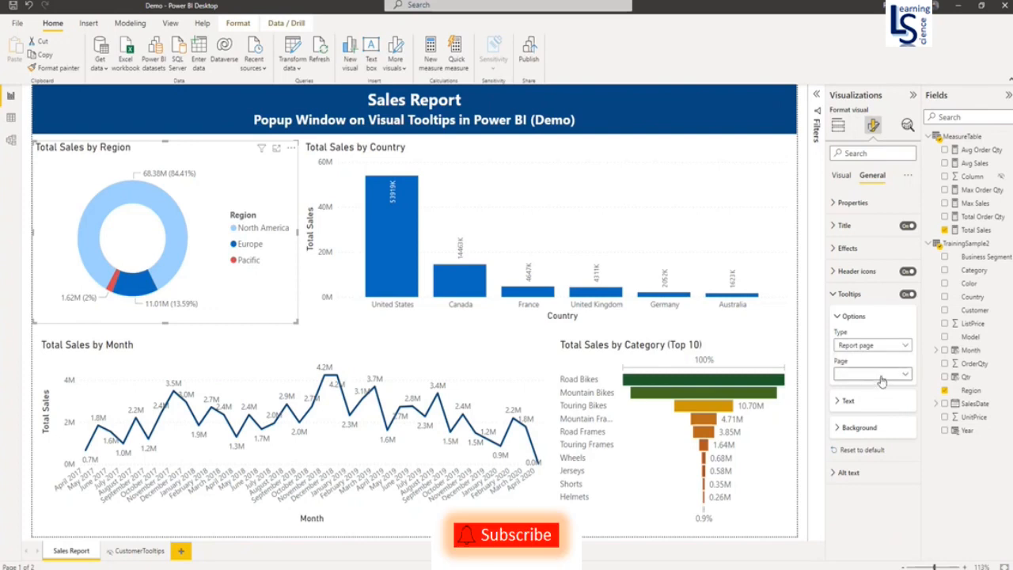
left_click(870, 373)
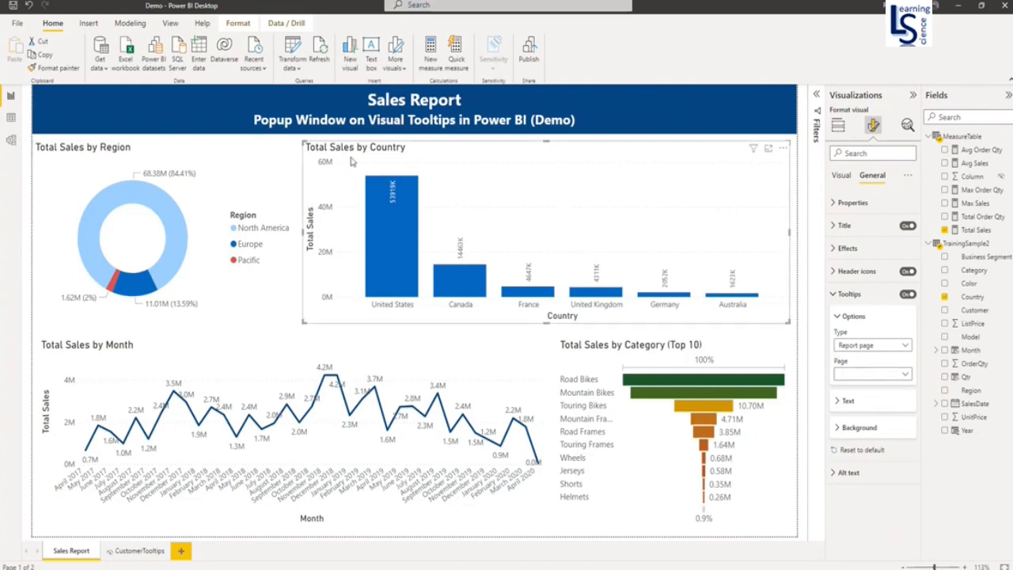
left_click(871, 374)
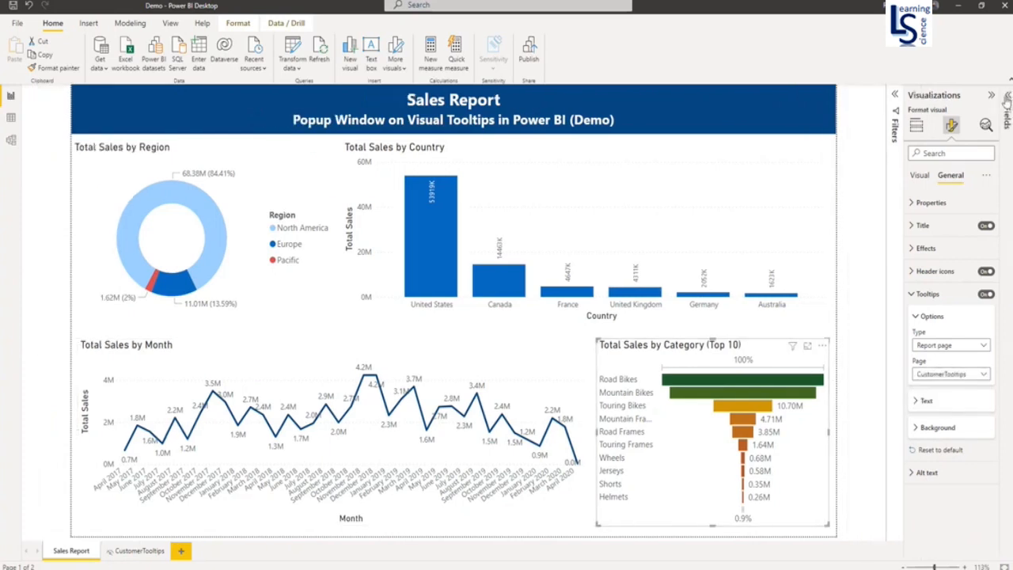
Collapse the Visualizations pane so the four-chart Sales Report page fills the workspace.
left_click(991, 94)
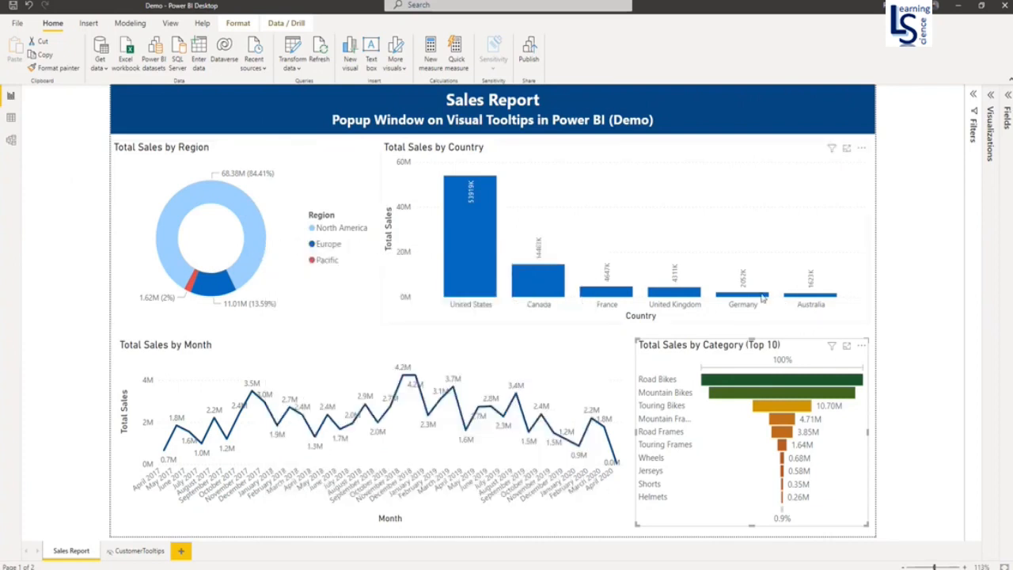
mouse_move(742, 285)
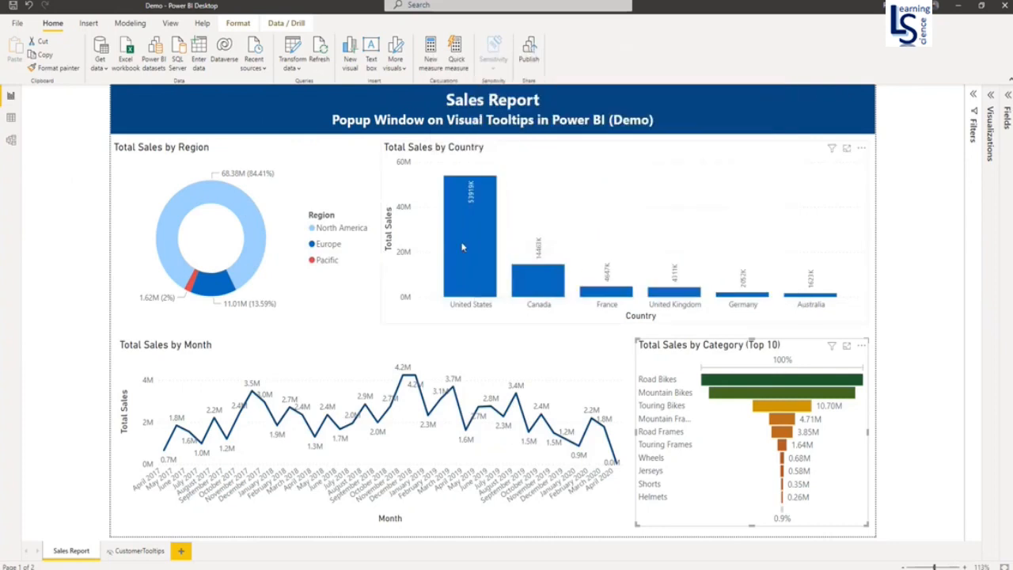
mouse_move(471, 230)
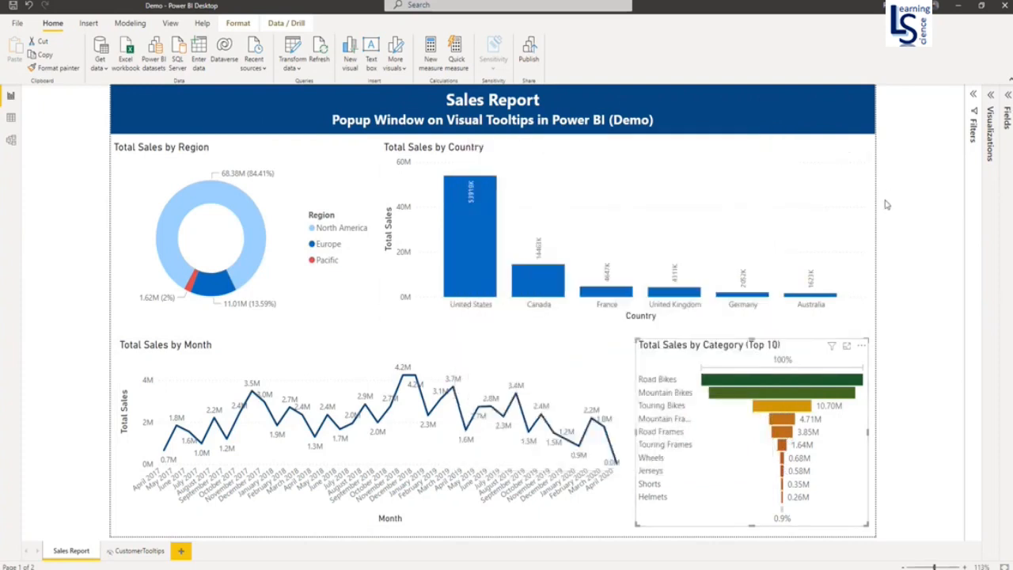
mouse_move(832, 202)
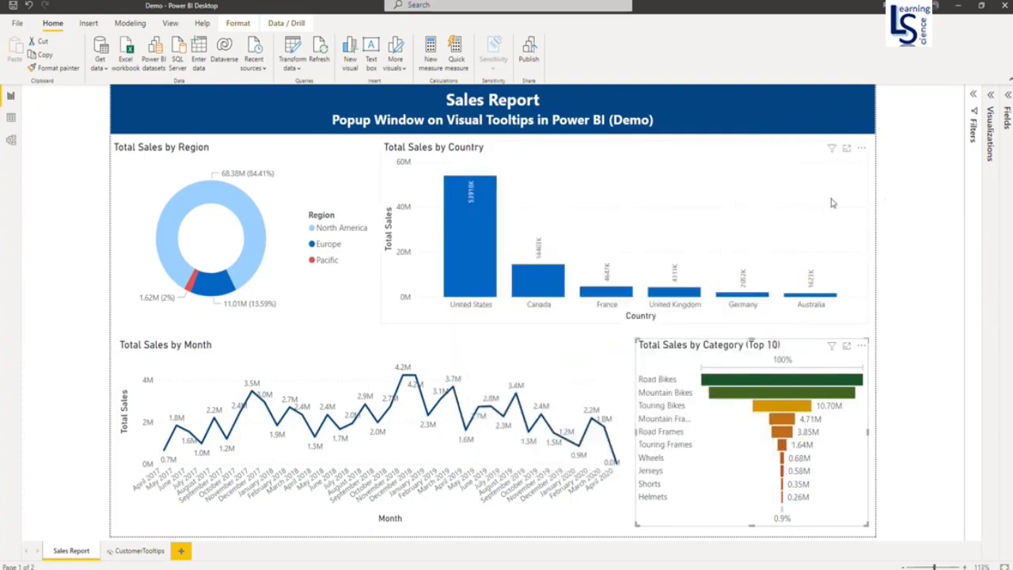